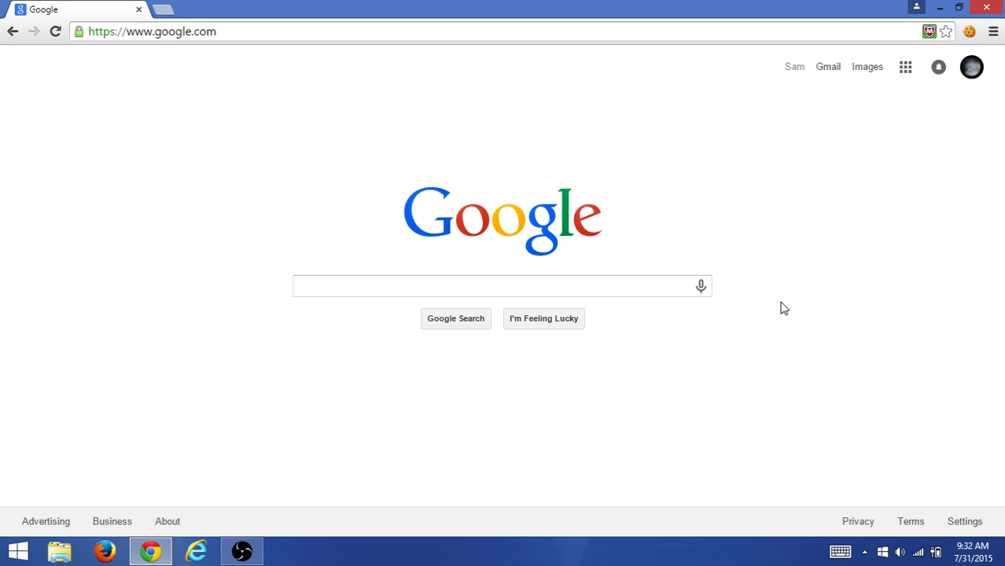
pyautogui.moveTo(628, 99)
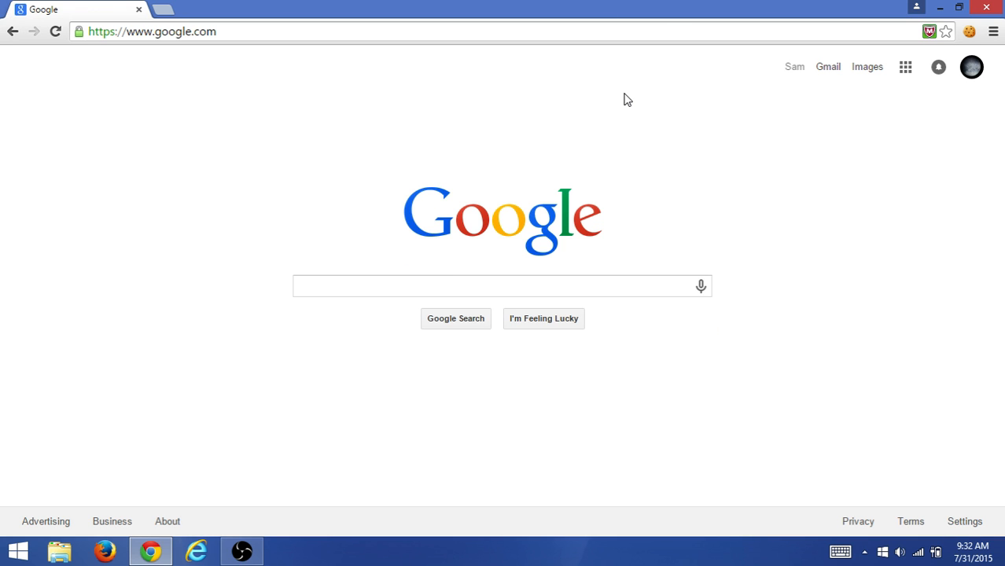
# Search Google for 'train craft mod' from the search box
pyautogui.click(513, 285)
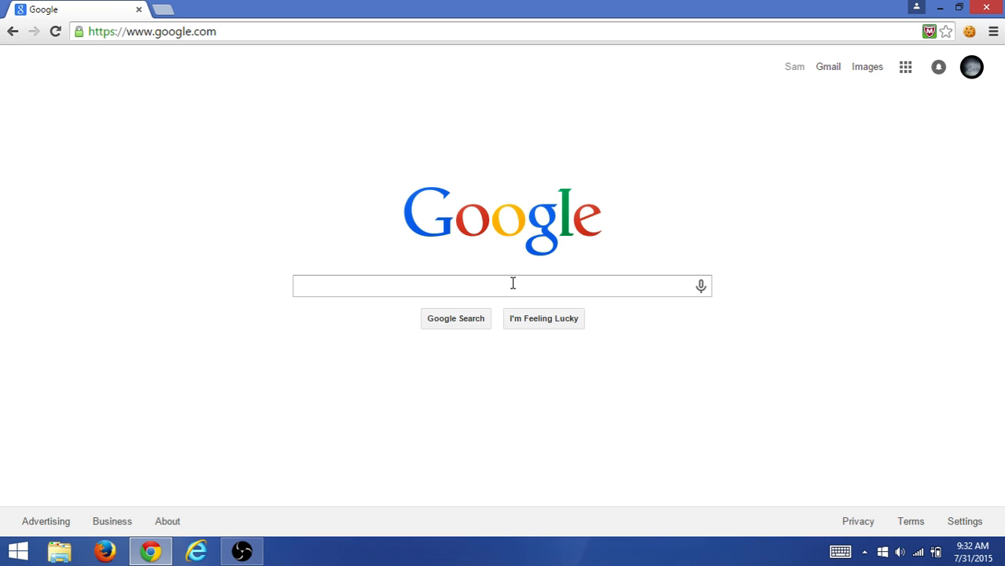
pyautogui.moveTo(500, 284)
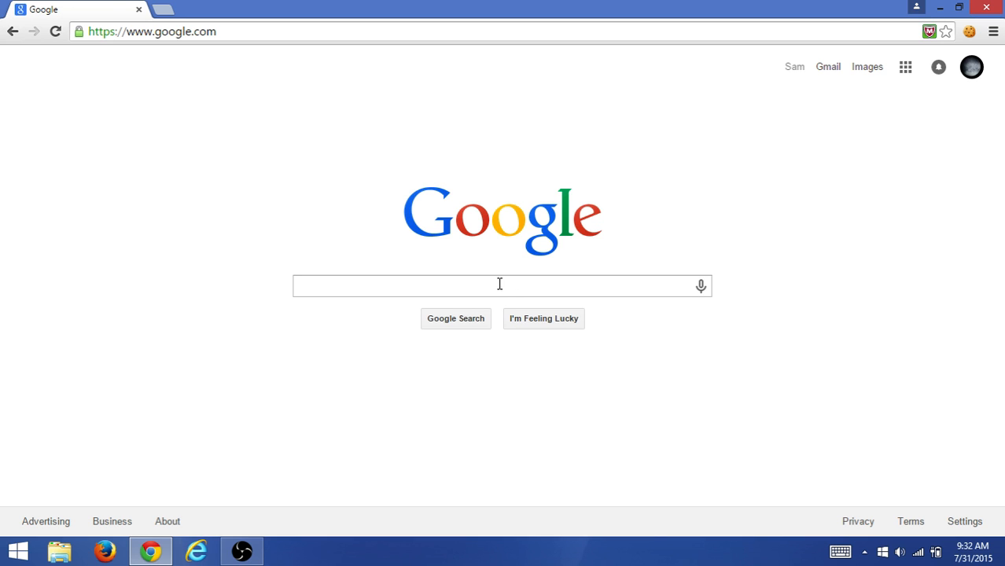
pyautogui.click(503, 287)
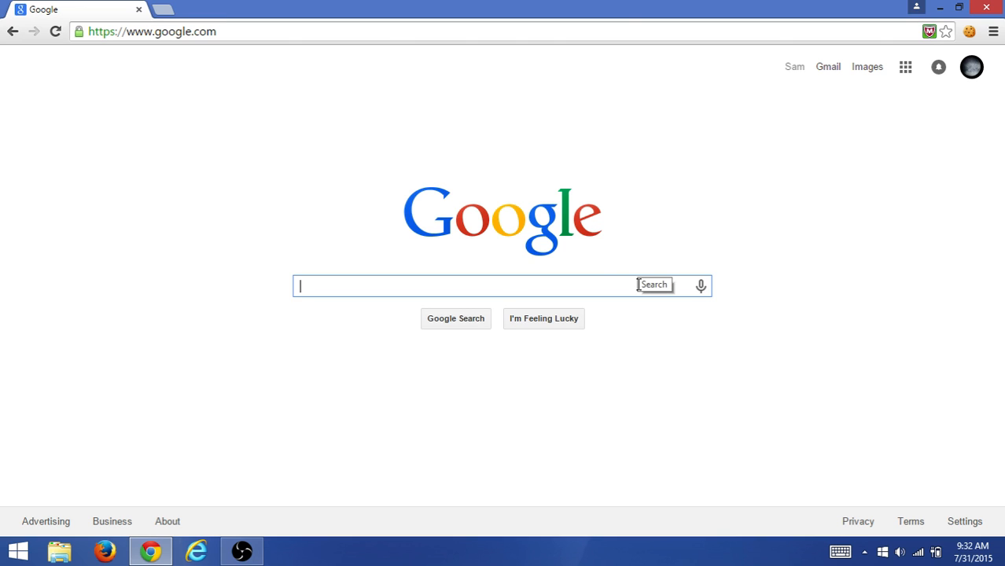
pyautogui.moveTo(560, 218)
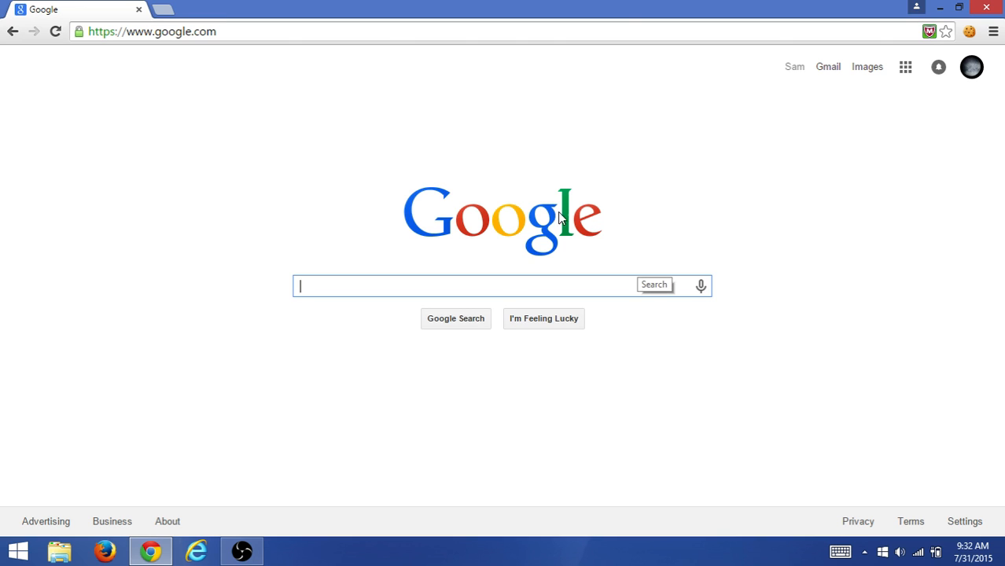
pyautogui.moveTo(362, 239)
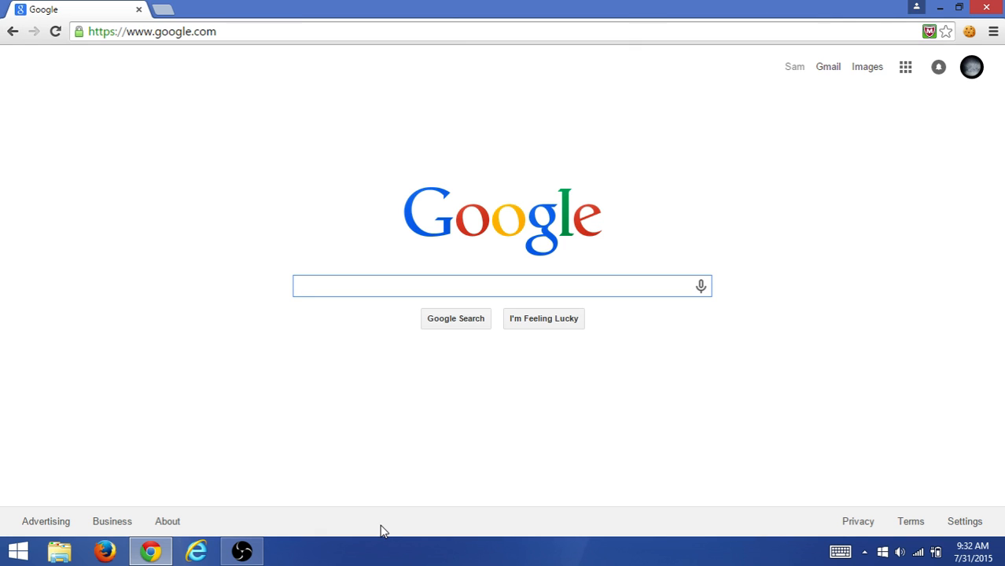
pyautogui.write('train craft mod')
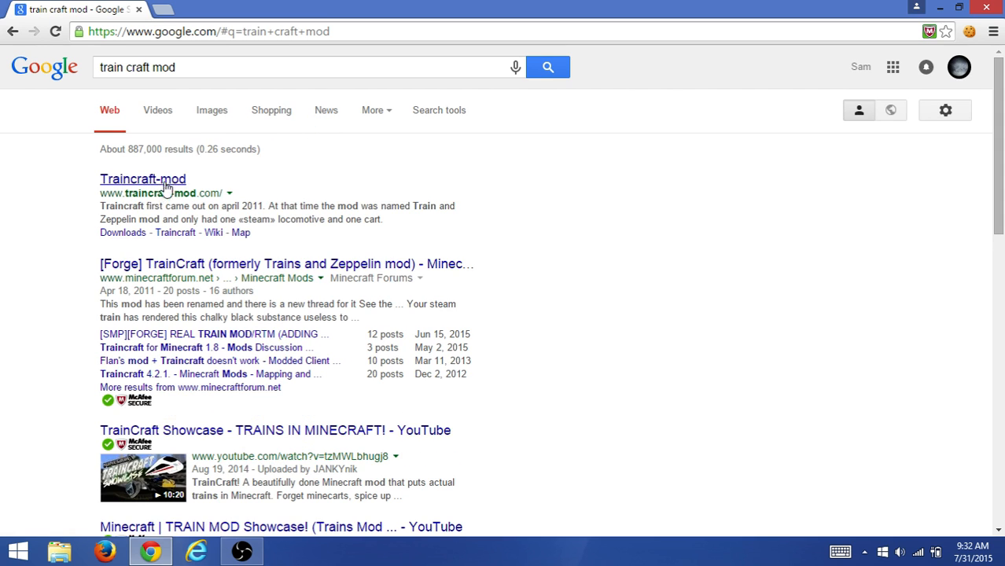
# Open the Traincraft-mod site result and scroll to its Download section
pyautogui.click(142, 180)
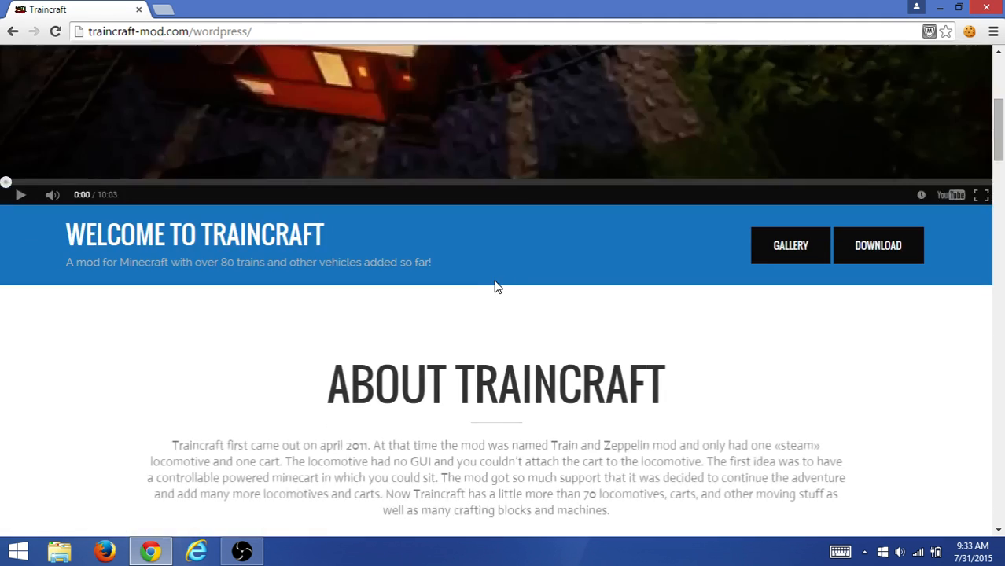
pyautogui.scroll(-3)
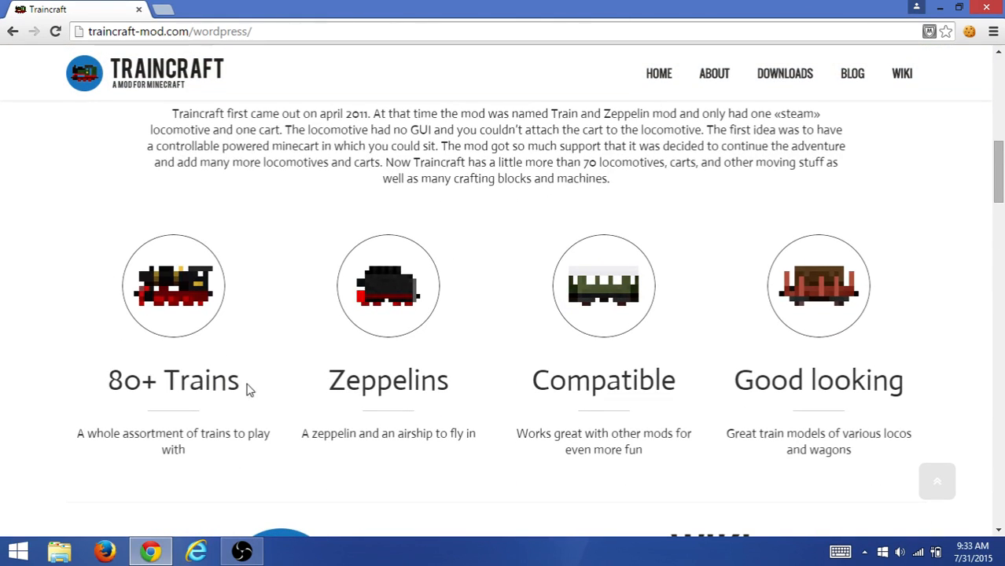
pyautogui.scroll(-3)
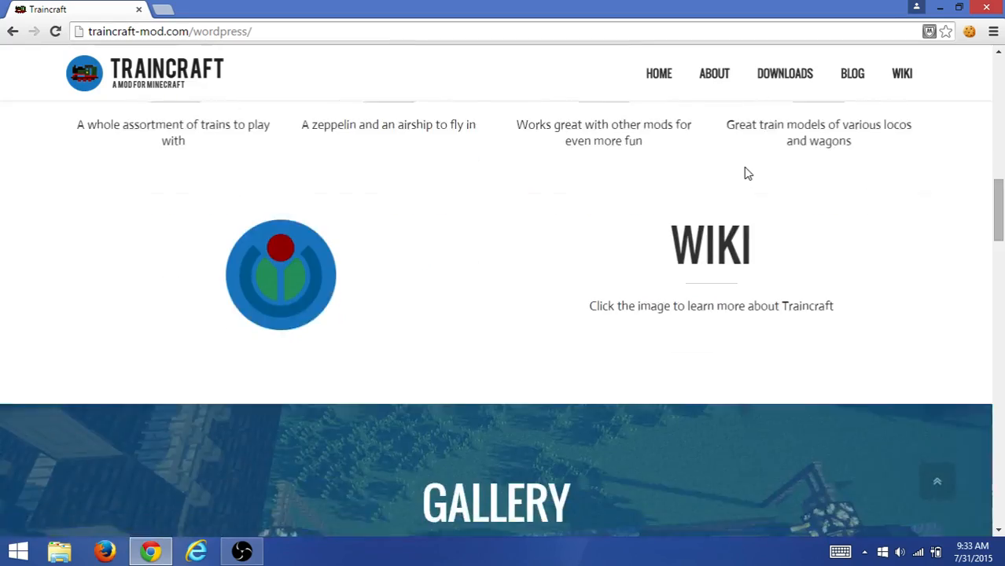
pyautogui.scroll(-3)
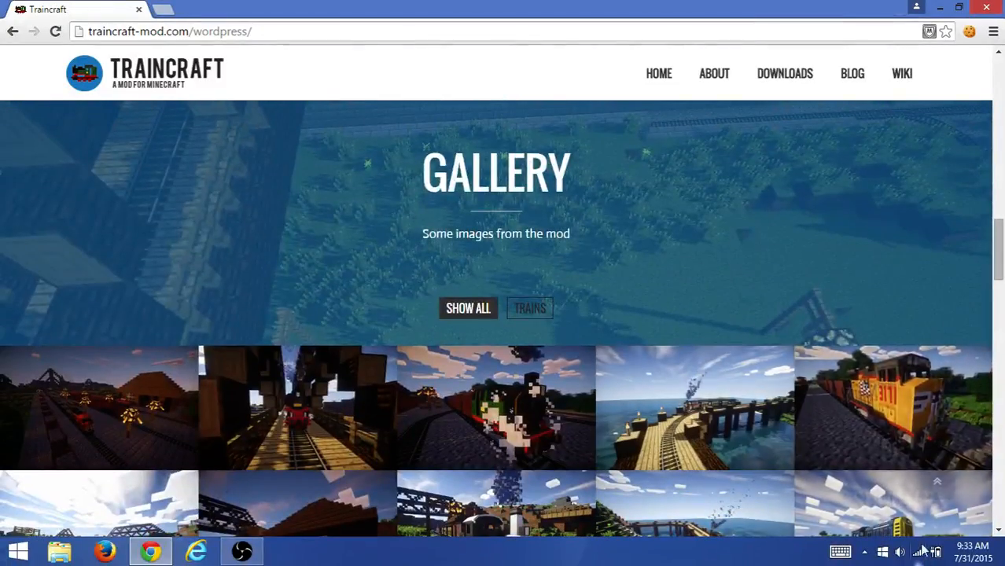
pyautogui.scroll(-3)
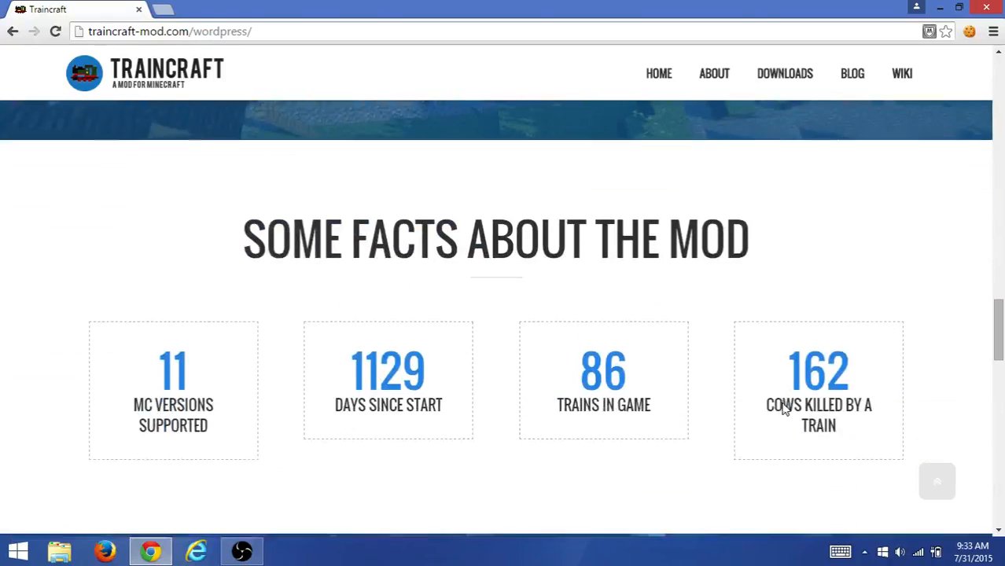
pyautogui.scroll(-3)
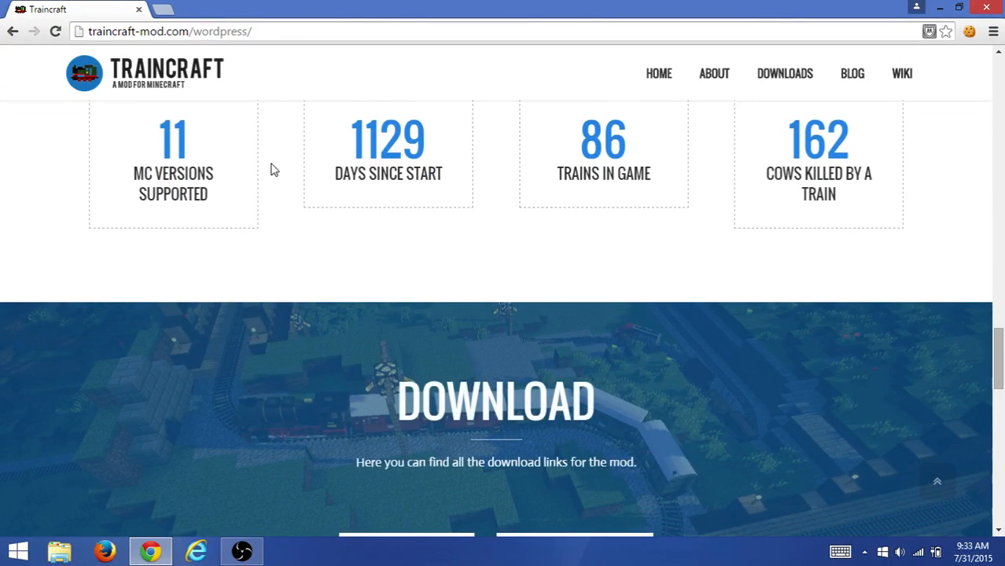
pyautogui.scroll(3)
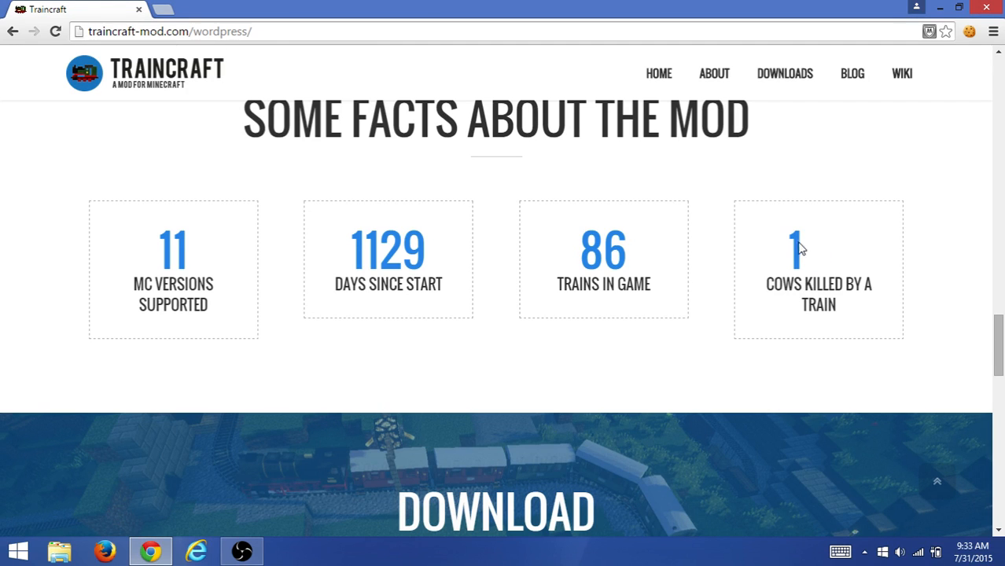
pyautogui.scroll(-3)
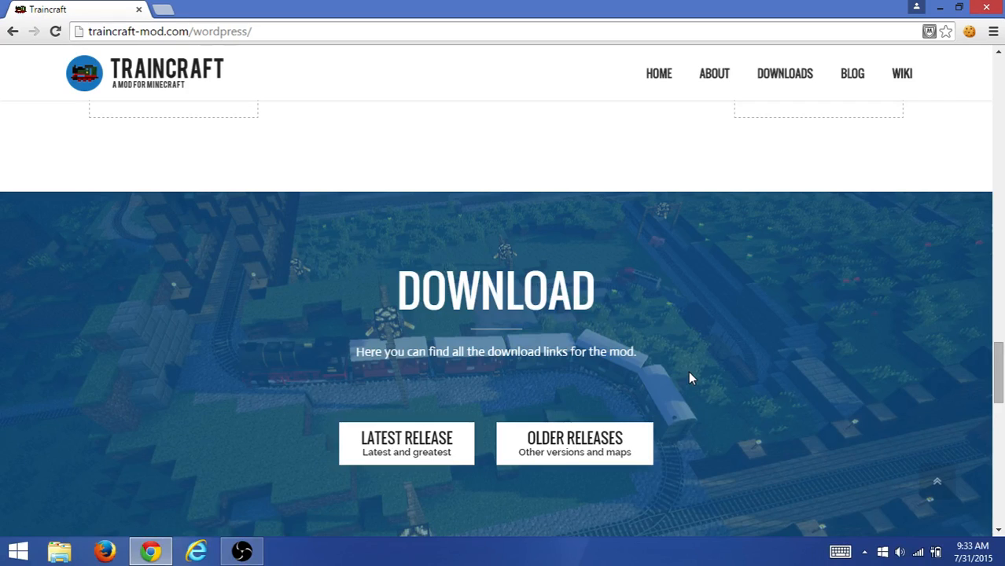
pyautogui.moveTo(626, 334)
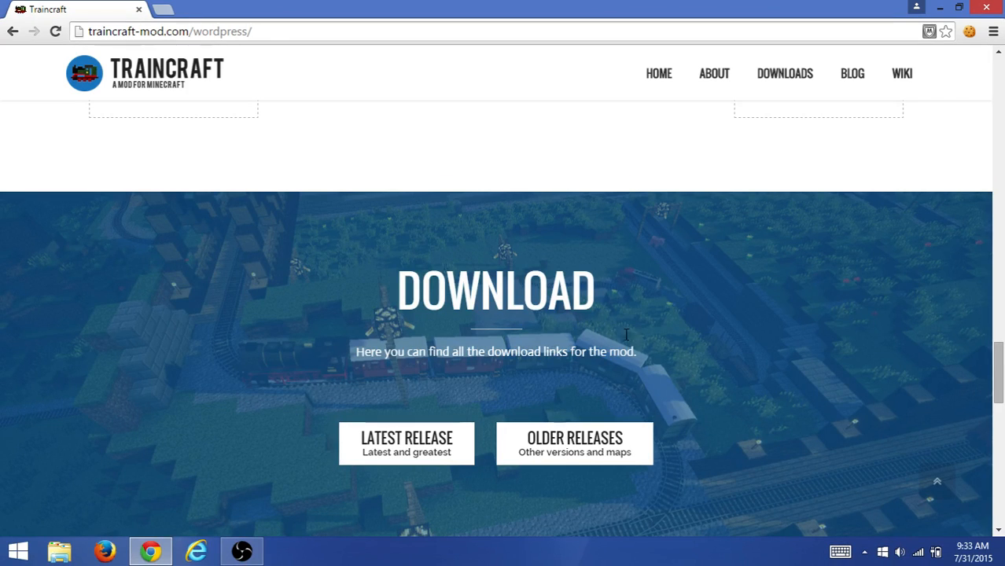
pyautogui.scroll(-3)
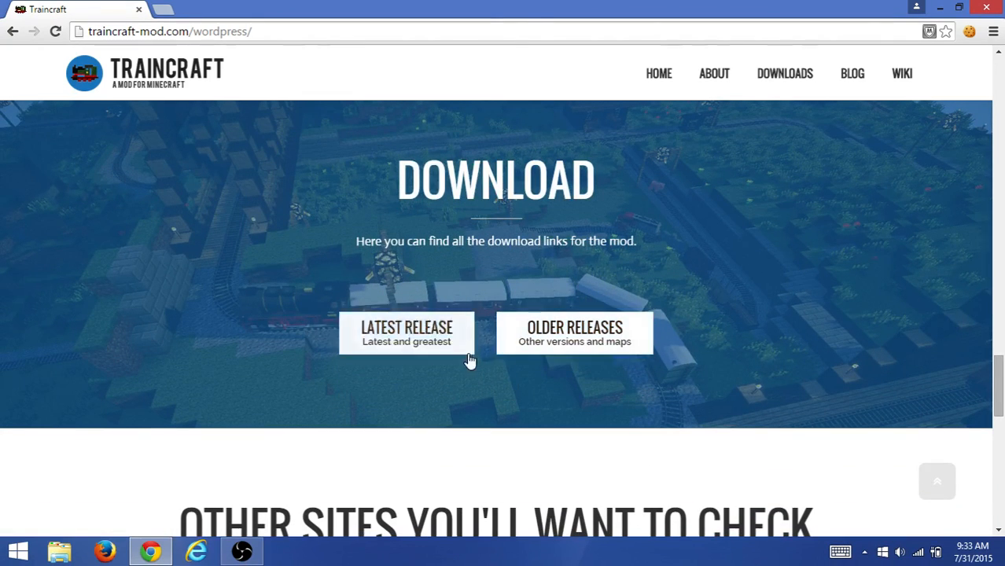
pyautogui.moveTo(575, 333)
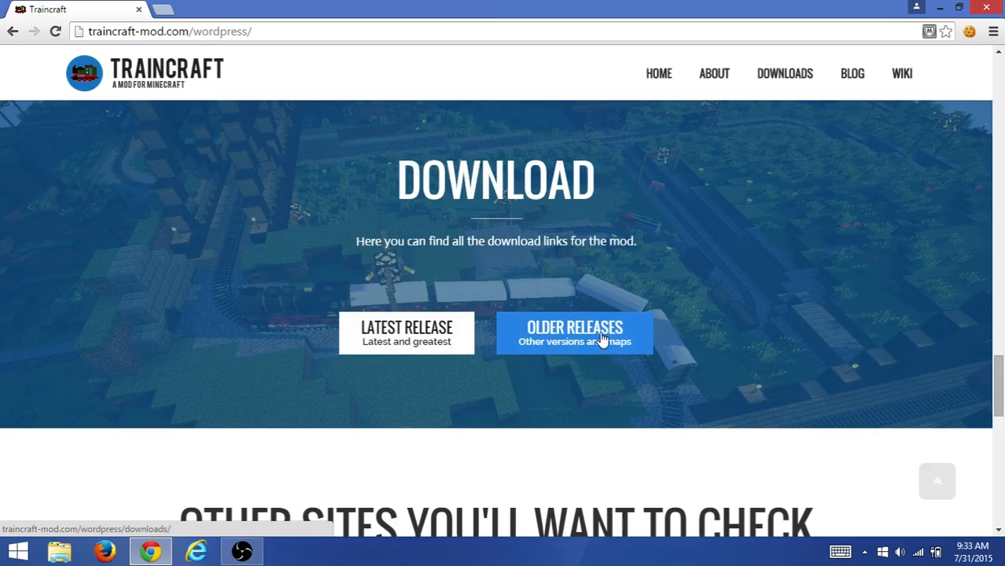
# Go to Latest Release and start the traincraft-4.2.1 jar download
pyautogui.click(406, 332)
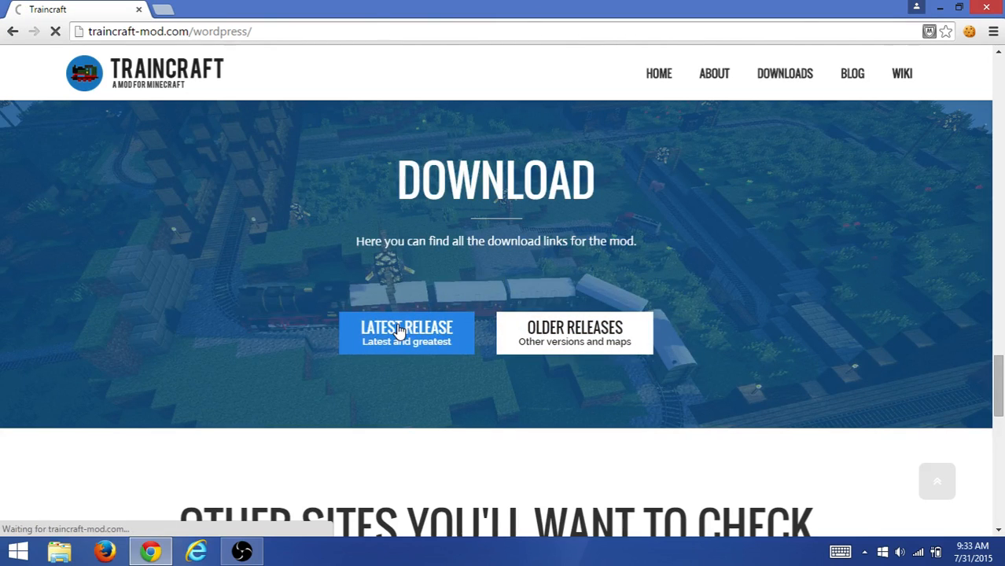
pyautogui.click(406, 329)
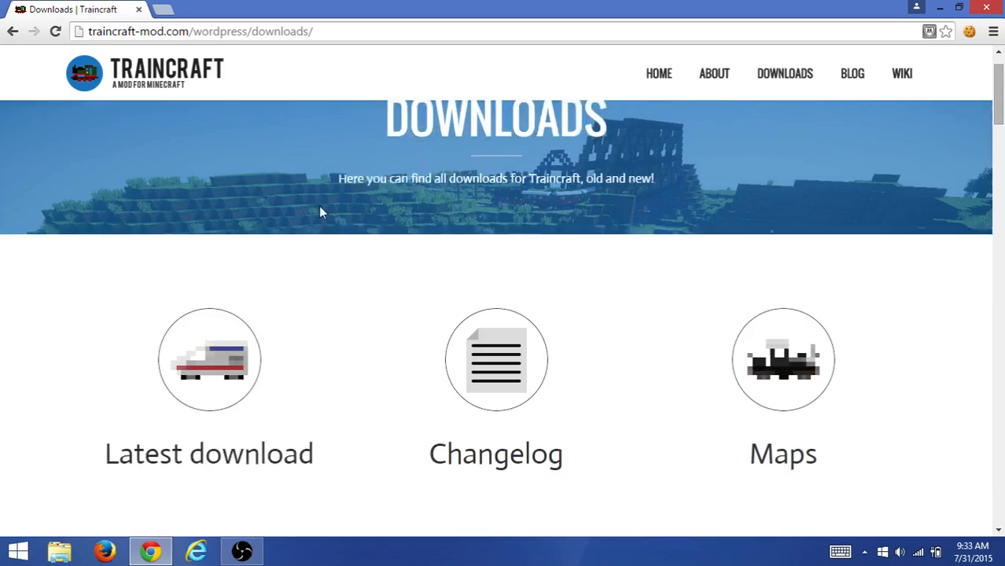
pyautogui.scroll(-3)
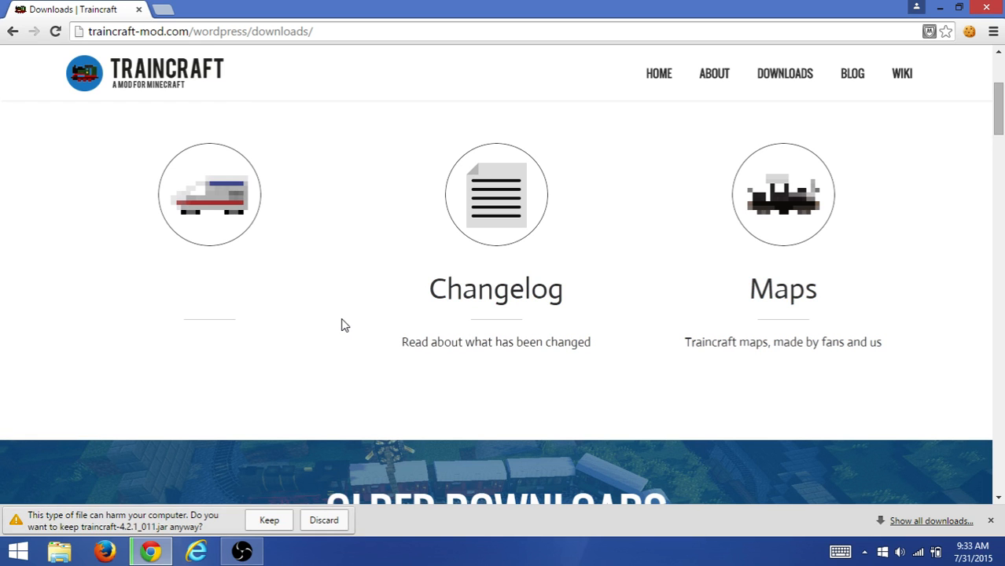
pyautogui.moveTo(176, 507)
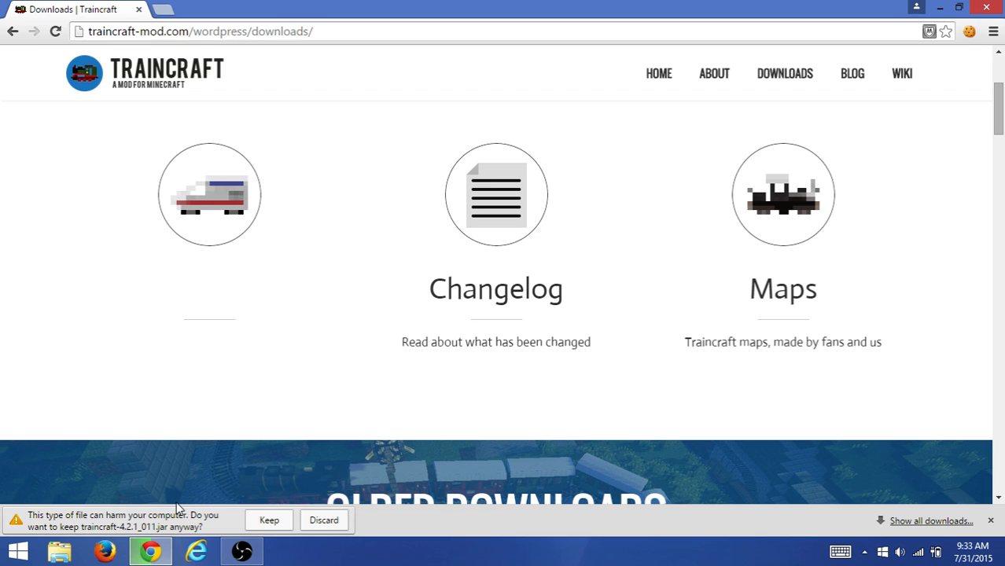
# Keep the flagged traincraft-4.2.1 jar download despite the harmful-file warning
pyautogui.click(269, 519)
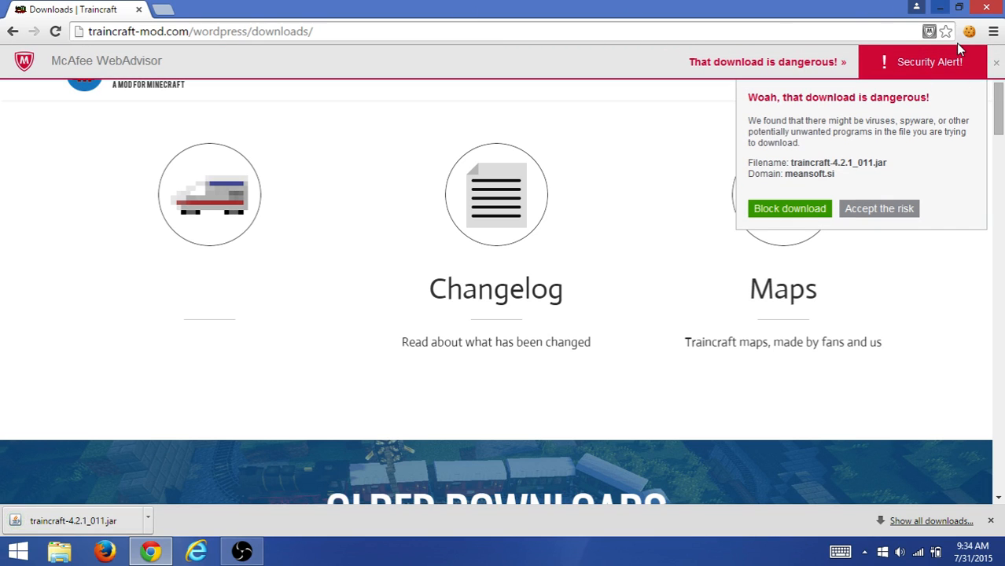
pyautogui.moveTo(922, 157)
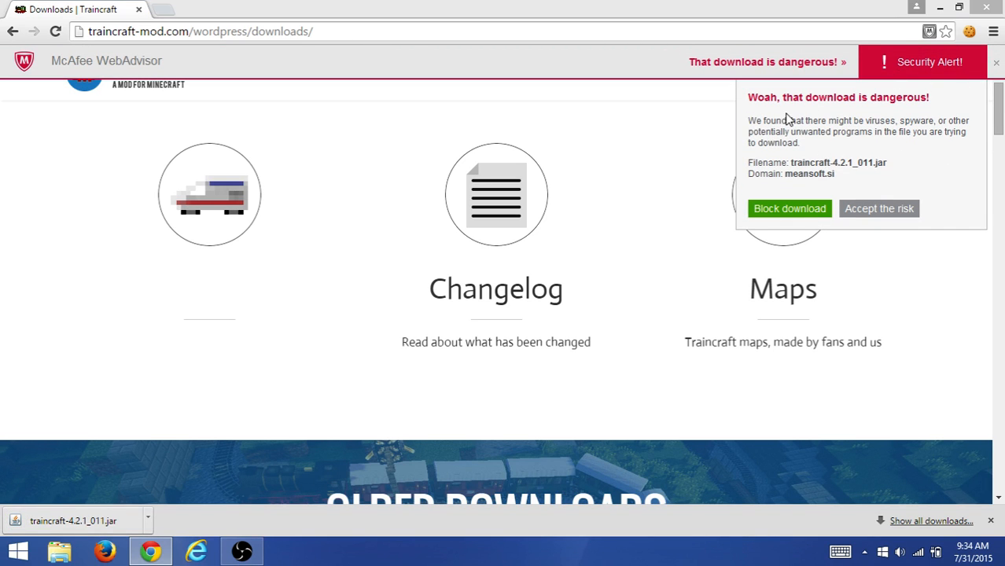
pyautogui.moveTo(757, 119)
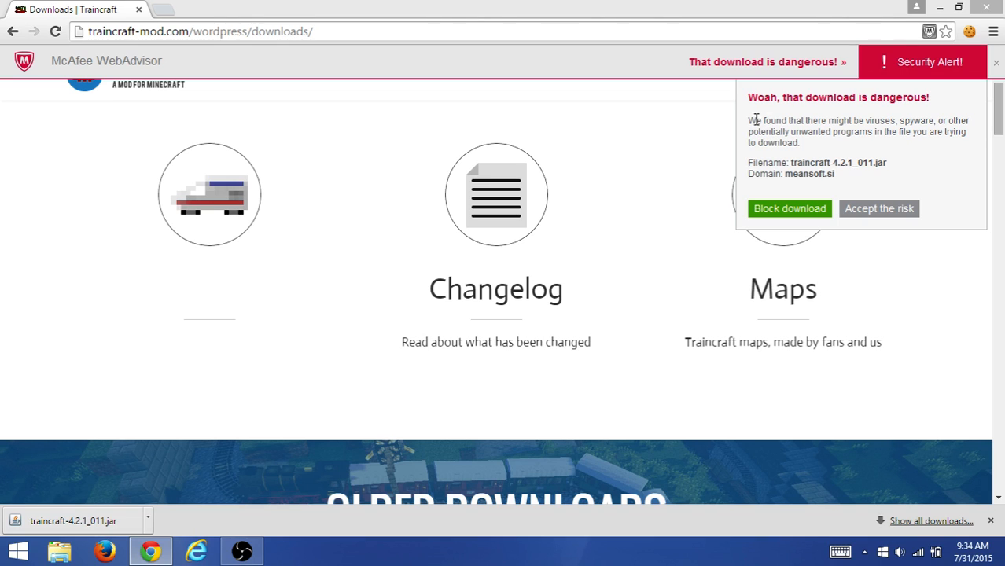
pyautogui.moveTo(827, 164)
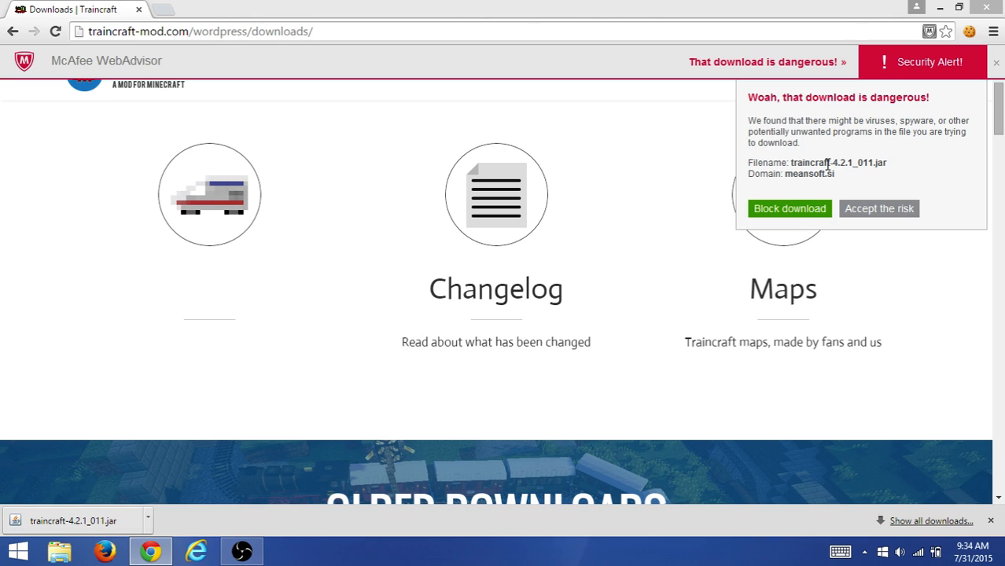
pyautogui.moveTo(896, 211)
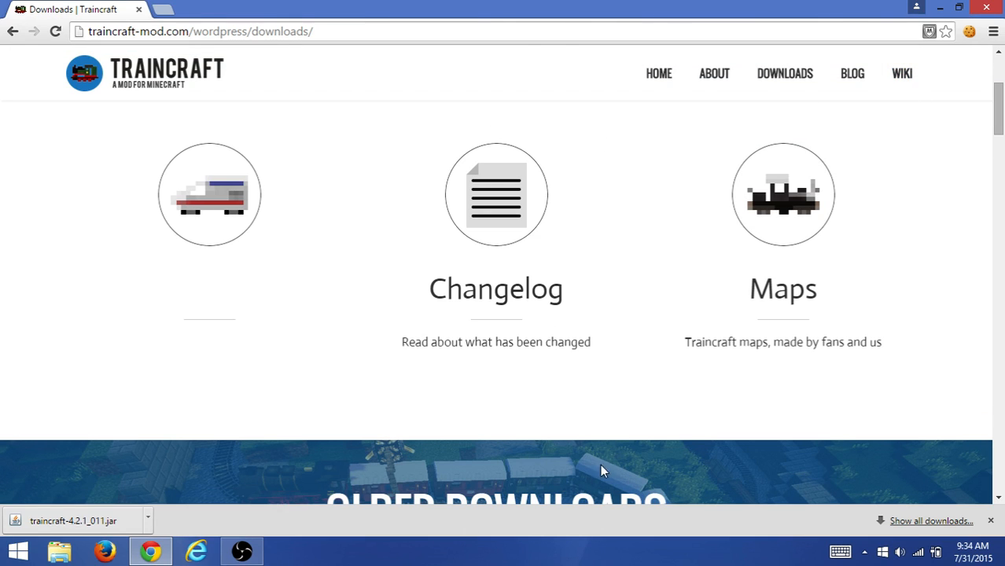
pyautogui.moveTo(155, 330)
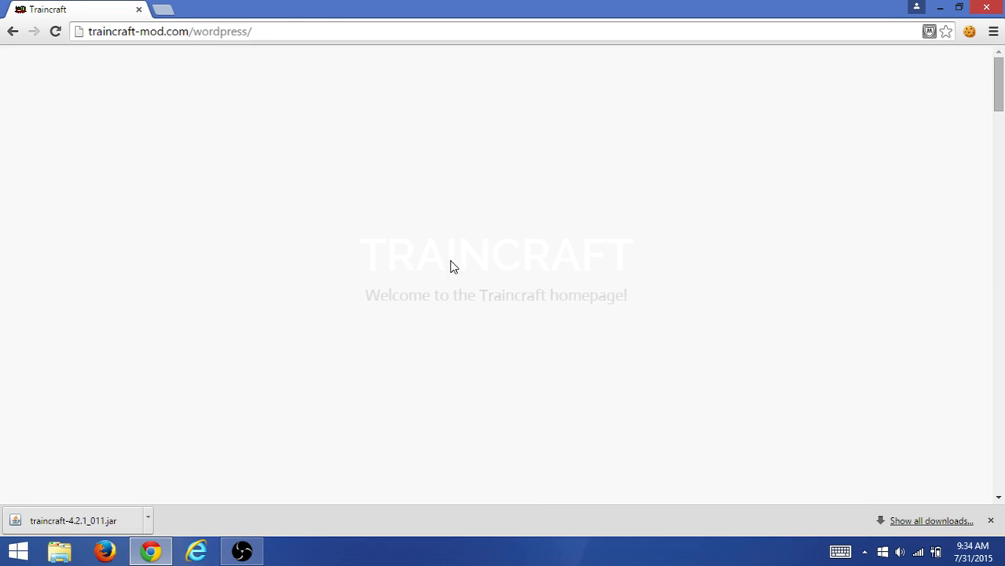
pyautogui.moveTo(441, 242)
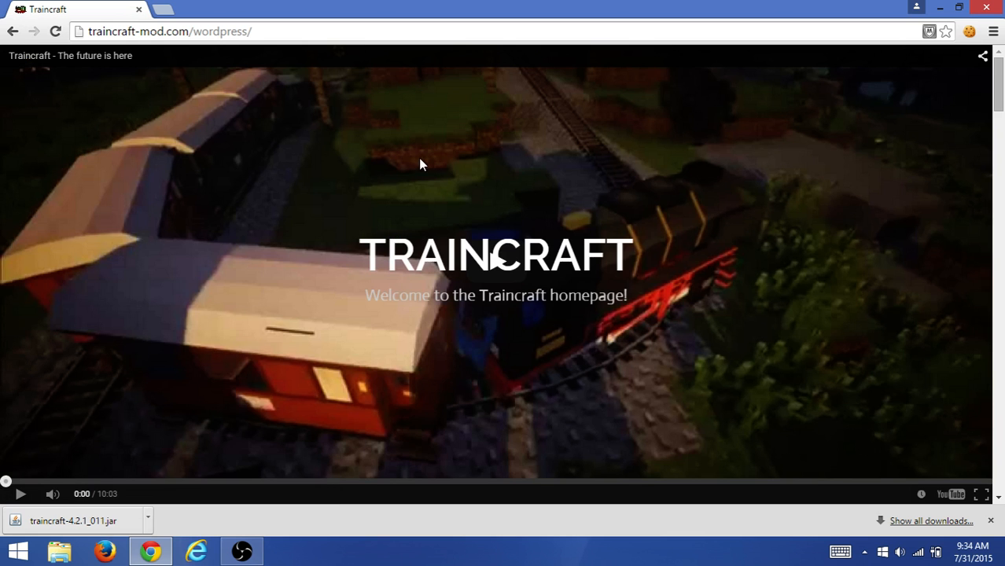
pyautogui.moveTo(271, 73)
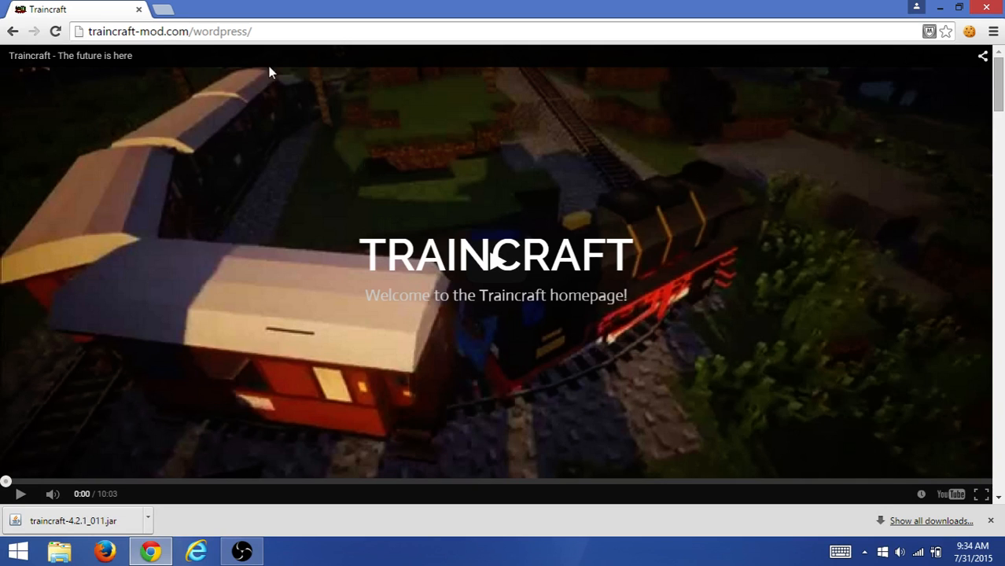
# Scroll the Traincraft homepage and head to its Download page
pyautogui.scroll(-3)
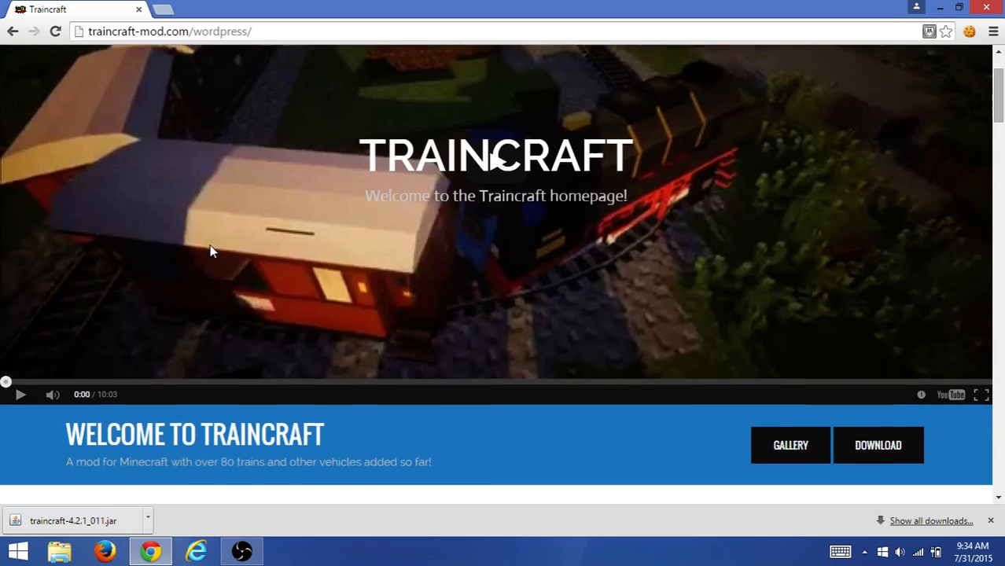
pyautogui.scroll(-3)
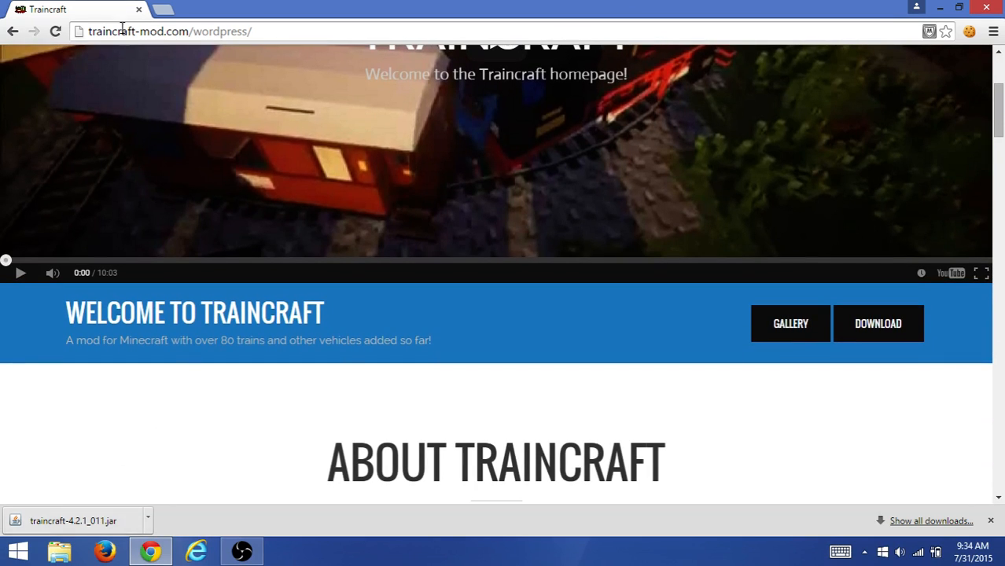
pyautogui.write('minecraft')
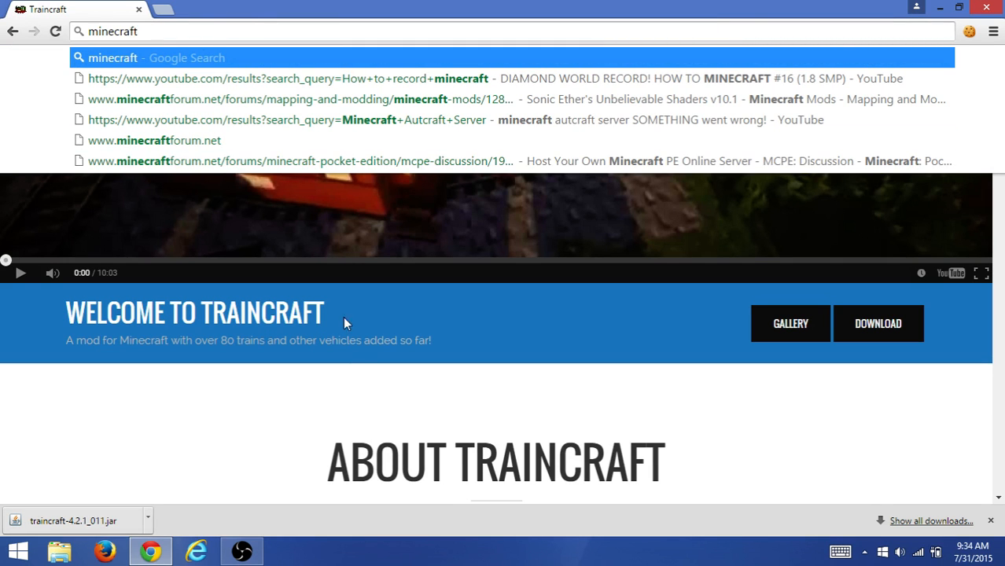
pyautogui.scroll(-3)
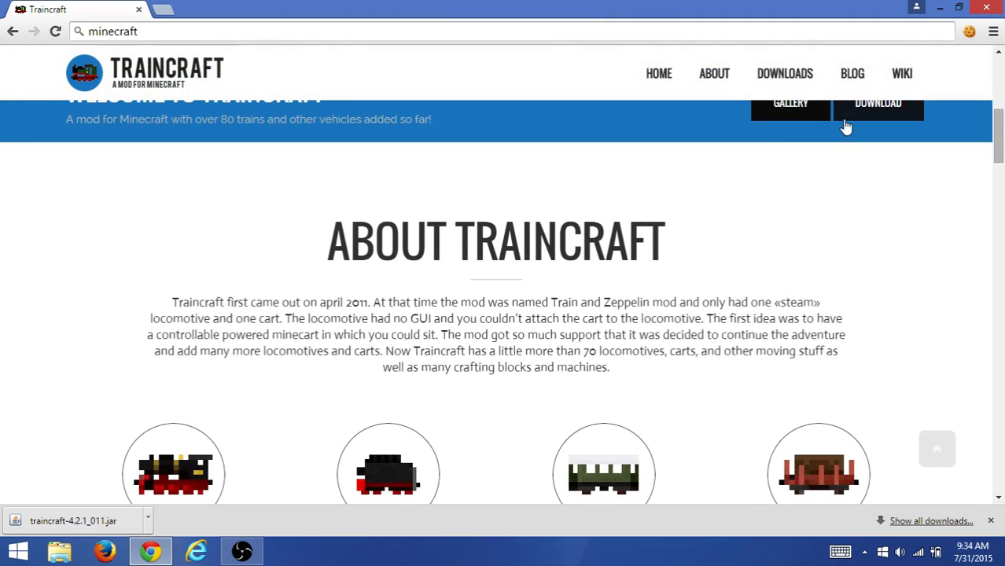
pyautogui.click(853, 74)
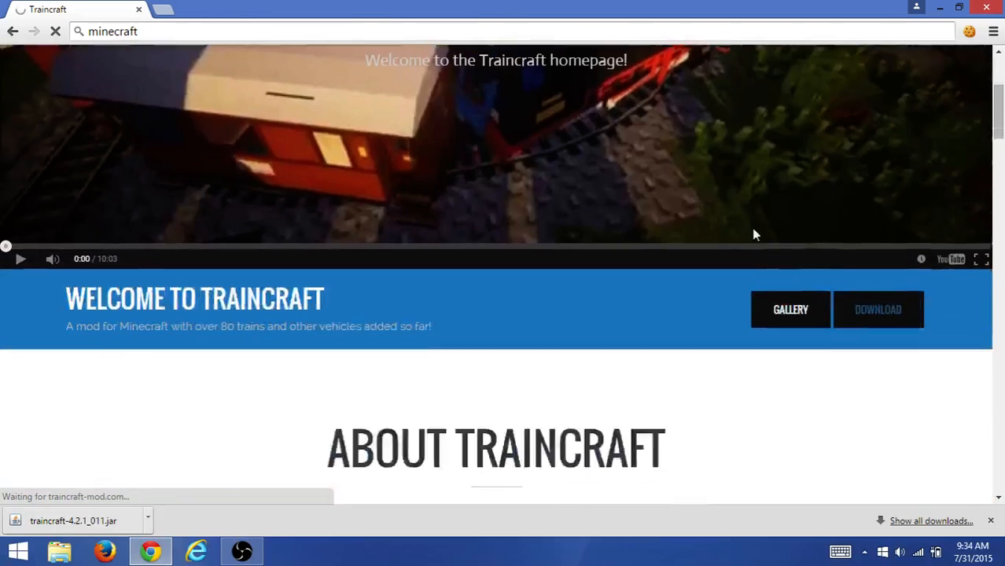
# Open the Downloads page and look through the Older Downloads list
pyautogui.click(878, 309)
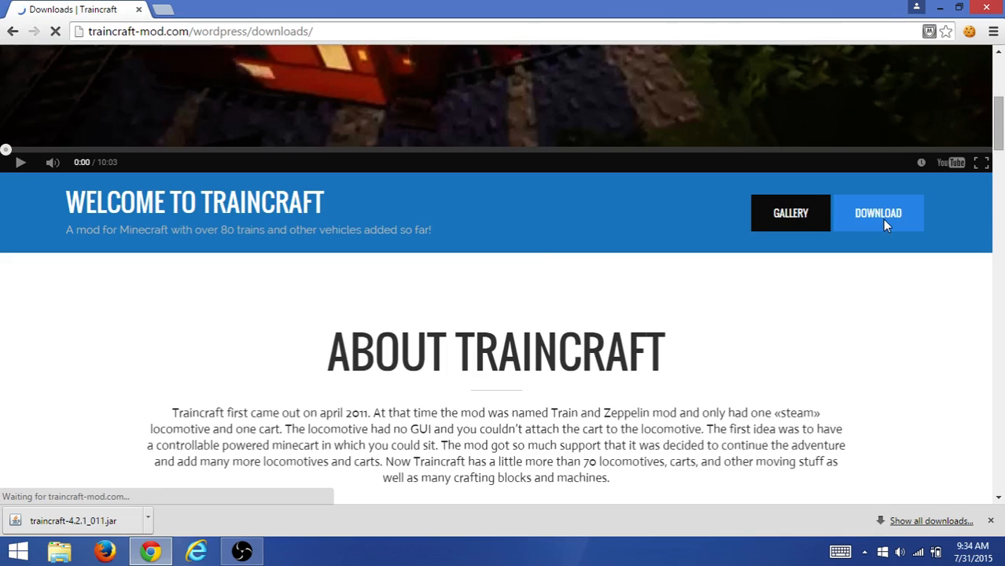
pyautogui.click(878, 212)
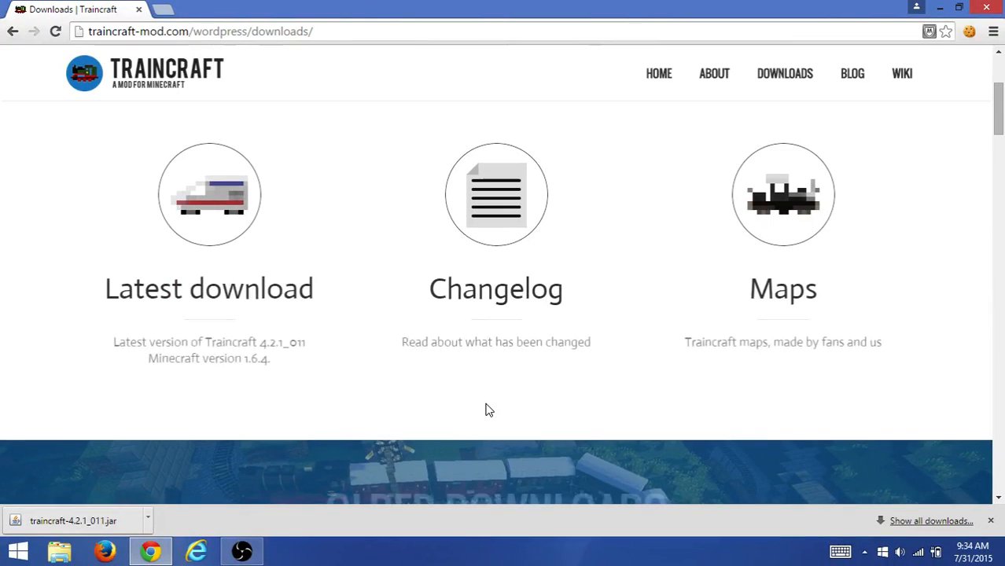
pyautogui.scroll(-3)
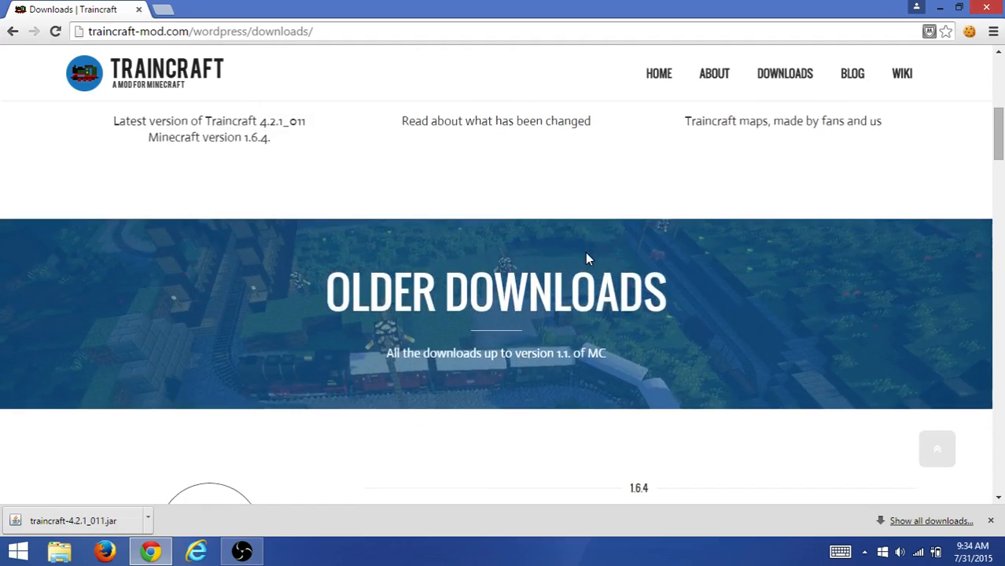
pyautogui.scroll(-3)
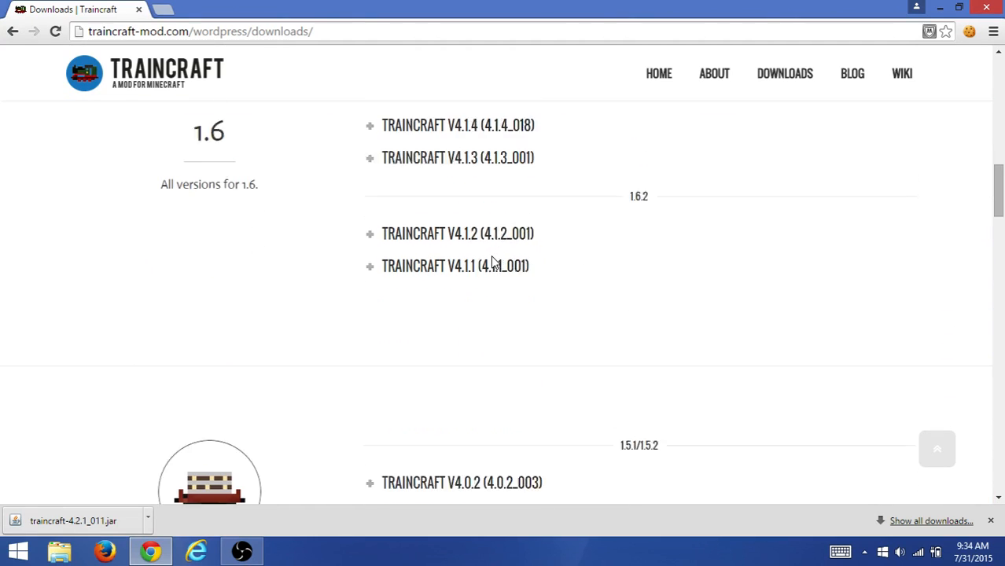
pyautogui.scroll(-3)
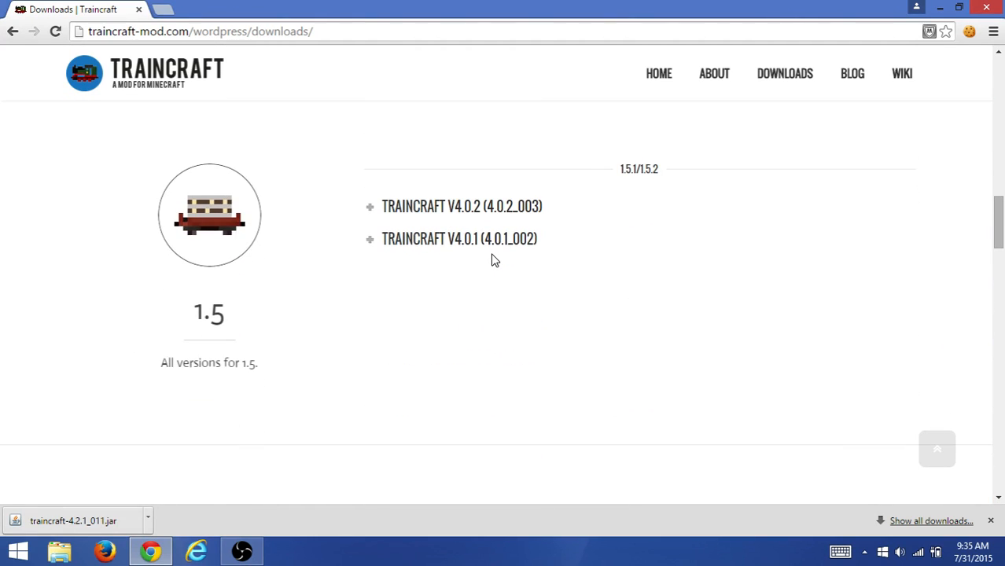
pyautogui.scroll(-3)
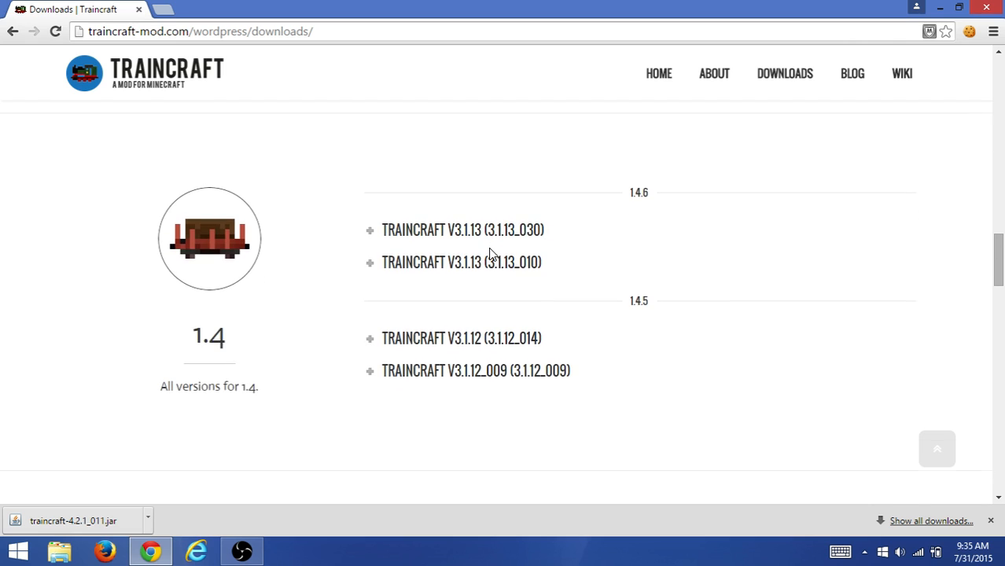
pyautogui.scroll(-3)
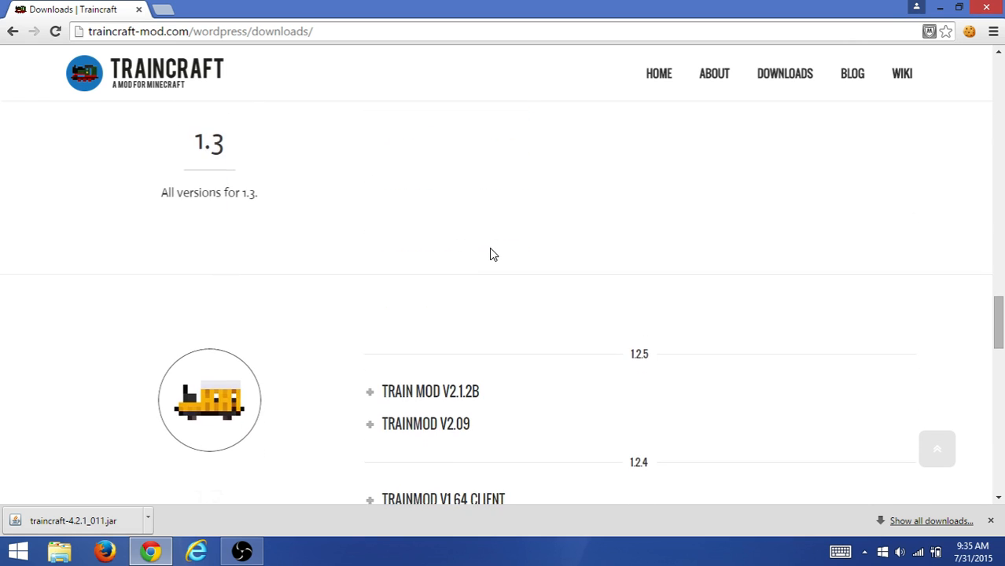
pyautogui.scroll(-3)
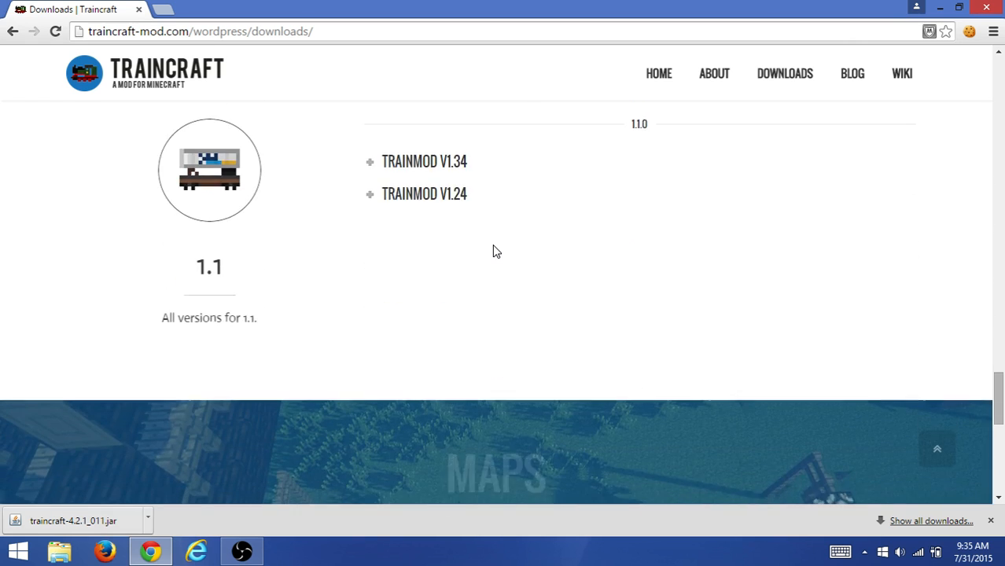
pyautogui.scroll(-3)
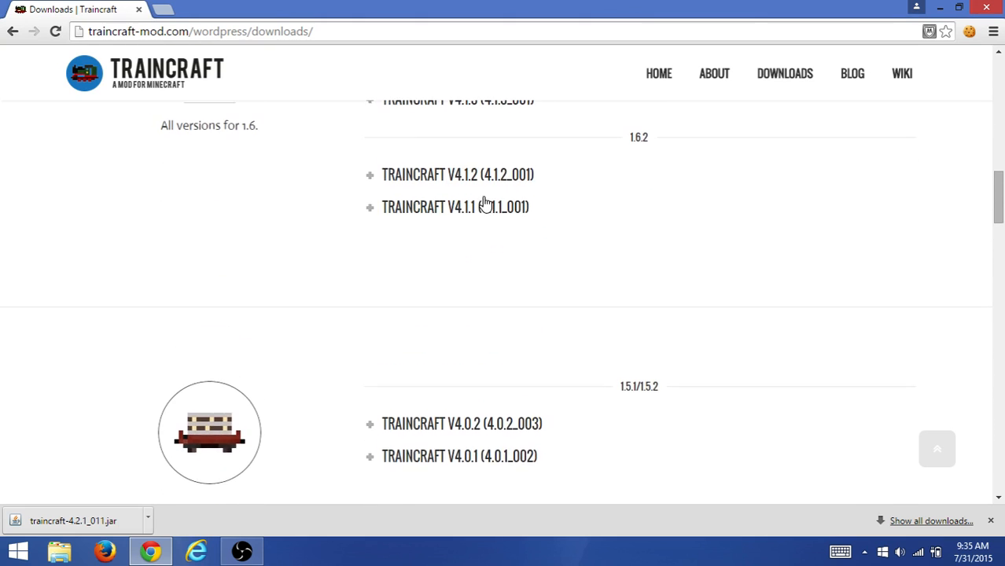
pyautogui.scroll(3)
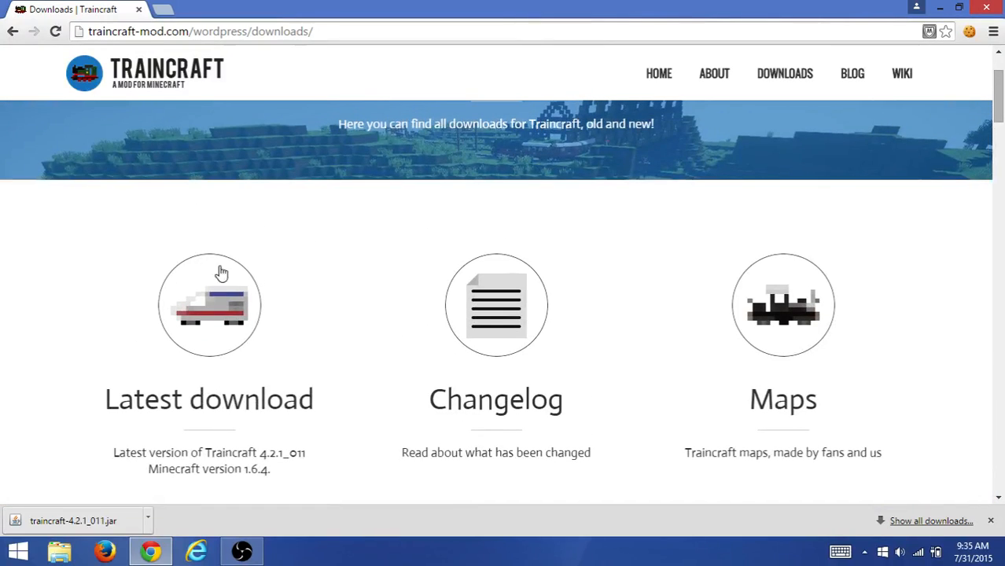
# Request the latest TrainCraft download for Minecraft 1.6.4
pyautogui.click(496, 305)
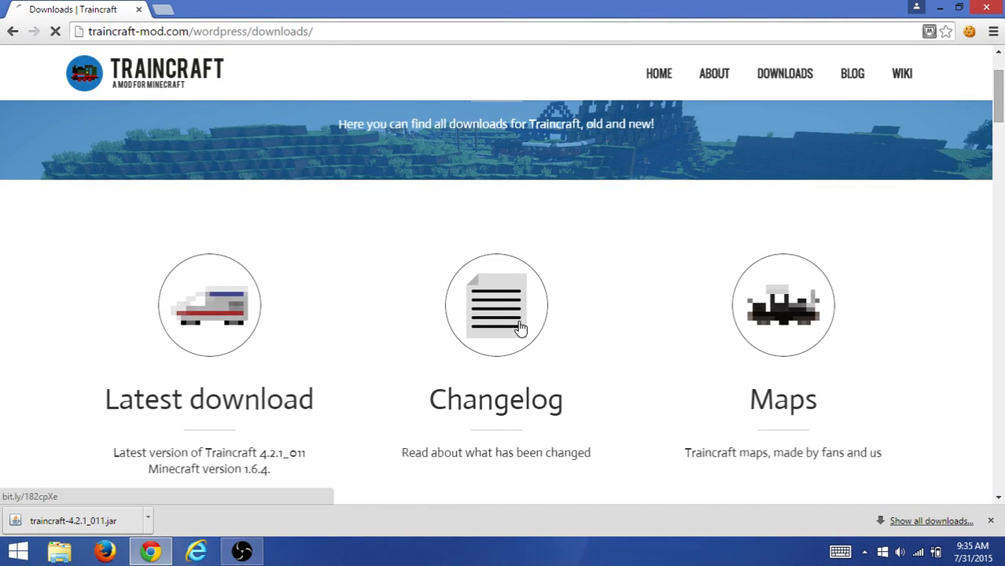
pyautogui.click(497, 305)
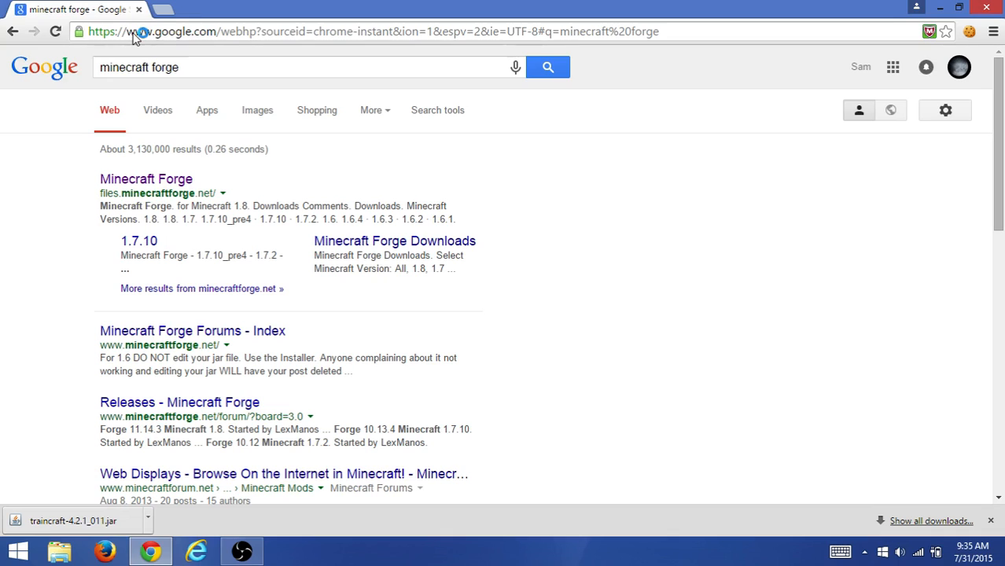
# Search 'minecraft forge', open files.minecraftforge.net and reach the 1.6.4 Download Latest section
pyautogui.click(144, 179)
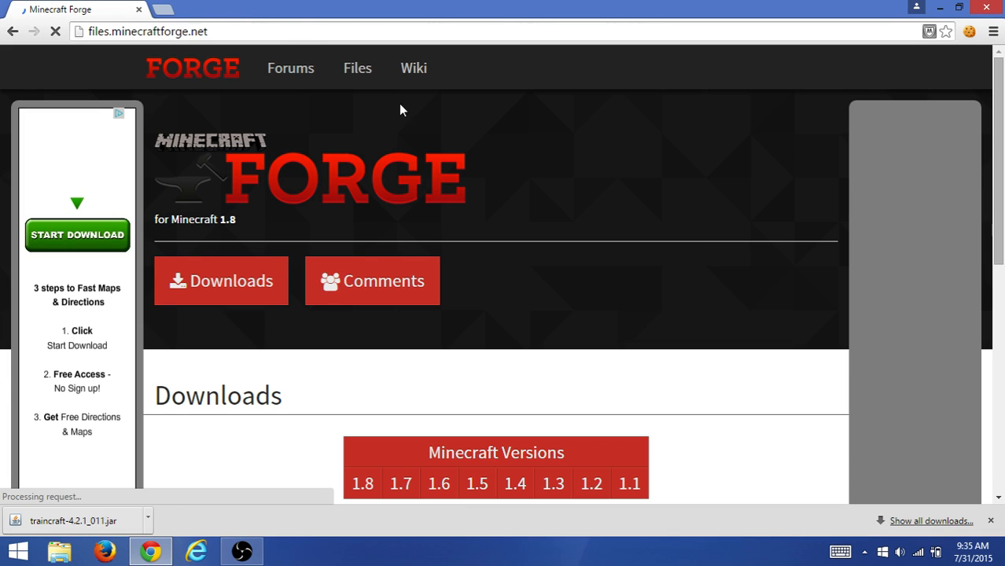
pyautogui.moveTo(401, 239)
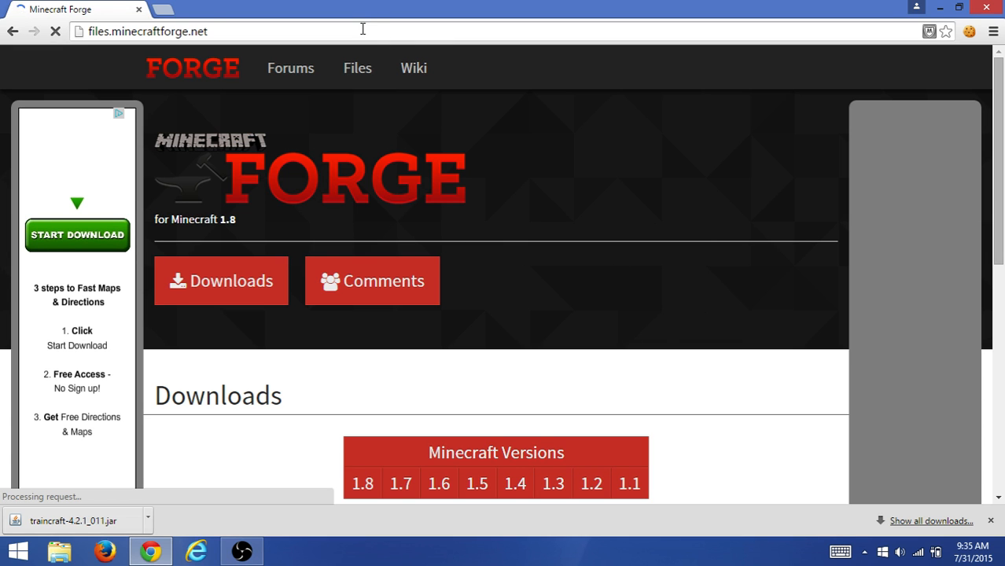
pyautogui.write('minecraft forge')
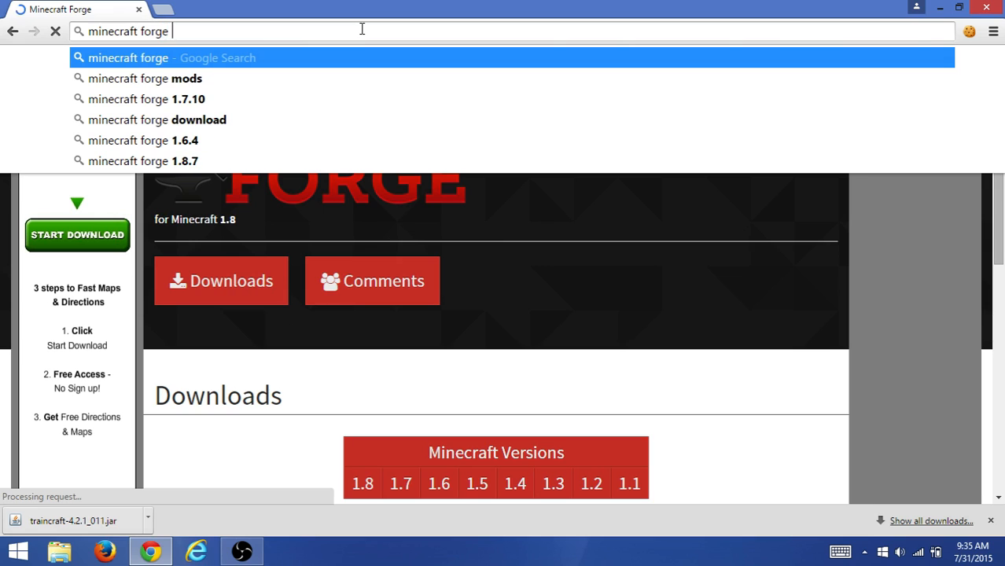
pyautogui.click(142, 140)
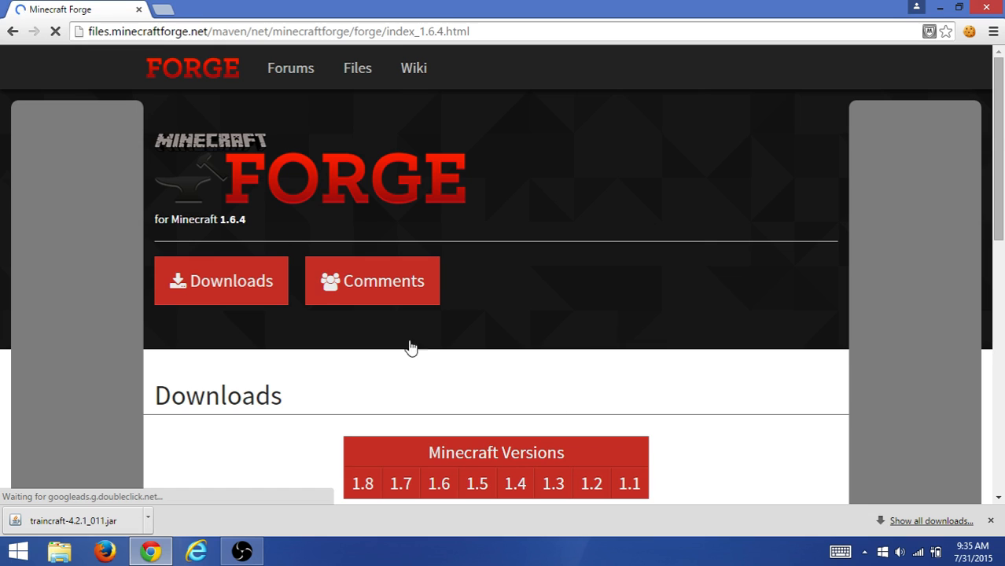
pyautogui.scroll(-3)
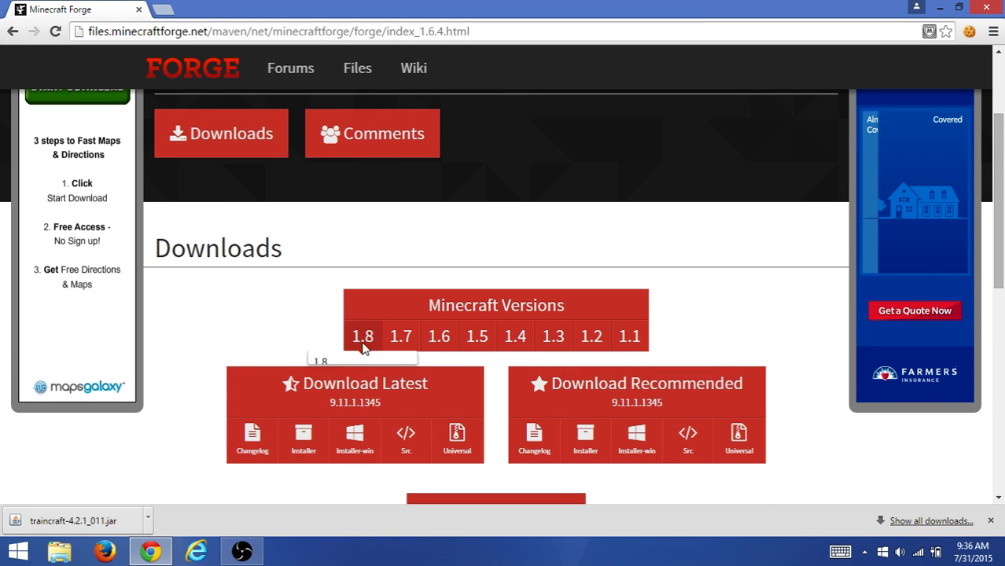
pyautogui.scroll(-3)
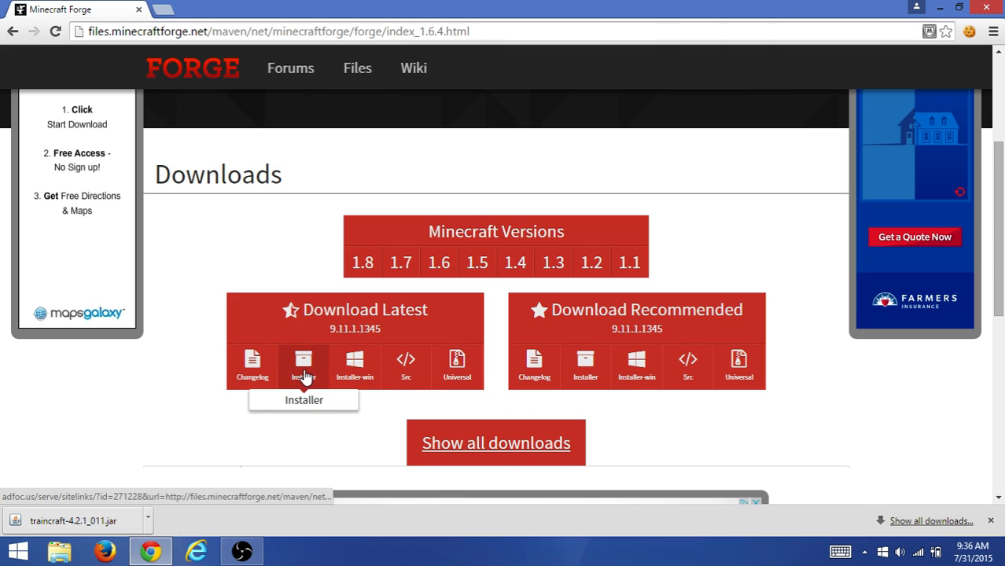
# Download the latest Forge 1.6.4 installer, accepting the risk, skipping the ad and keeping the file
pyautogui.click(304, 365)
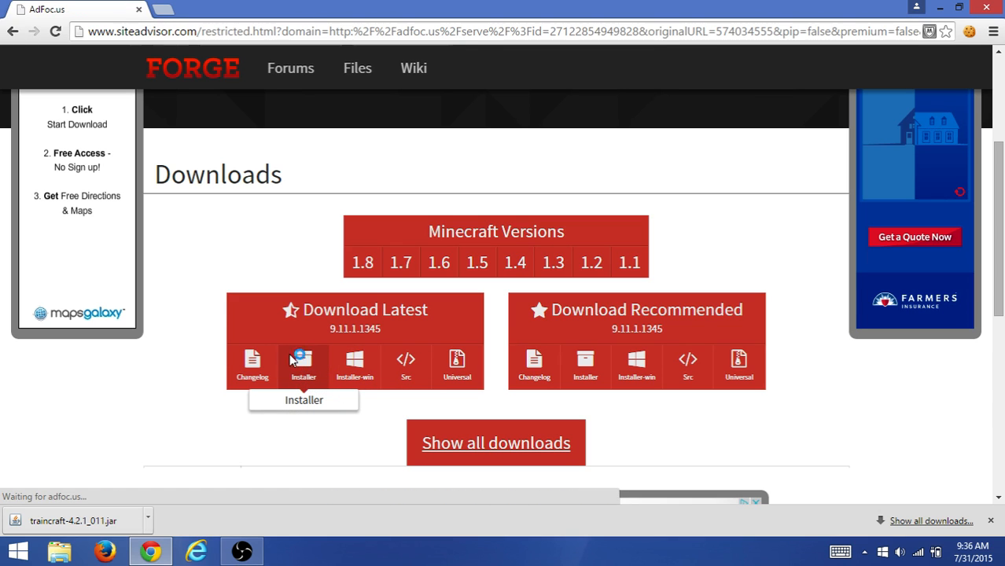
pyautogui.click(304, 365)
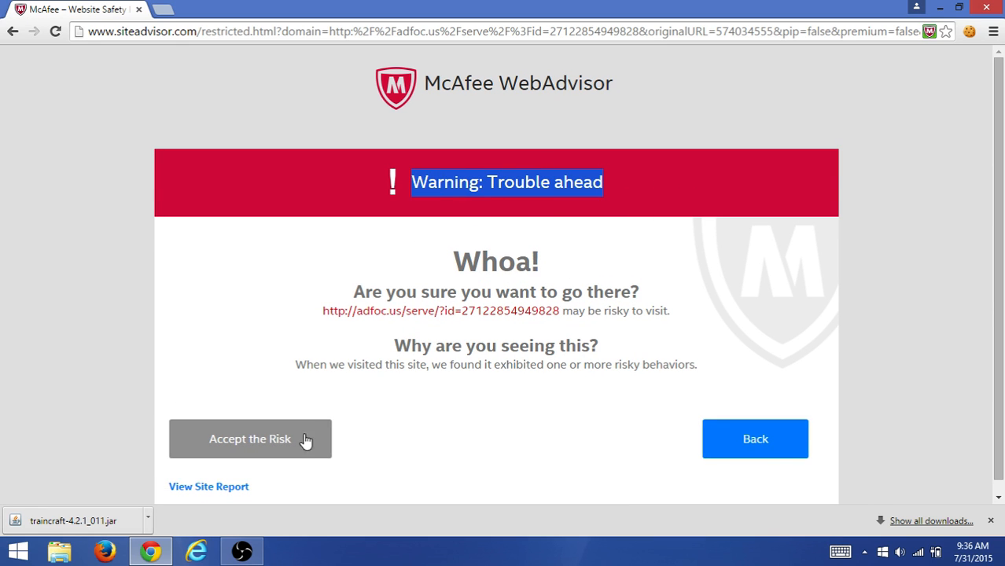
pyautogui.click(248, 438)
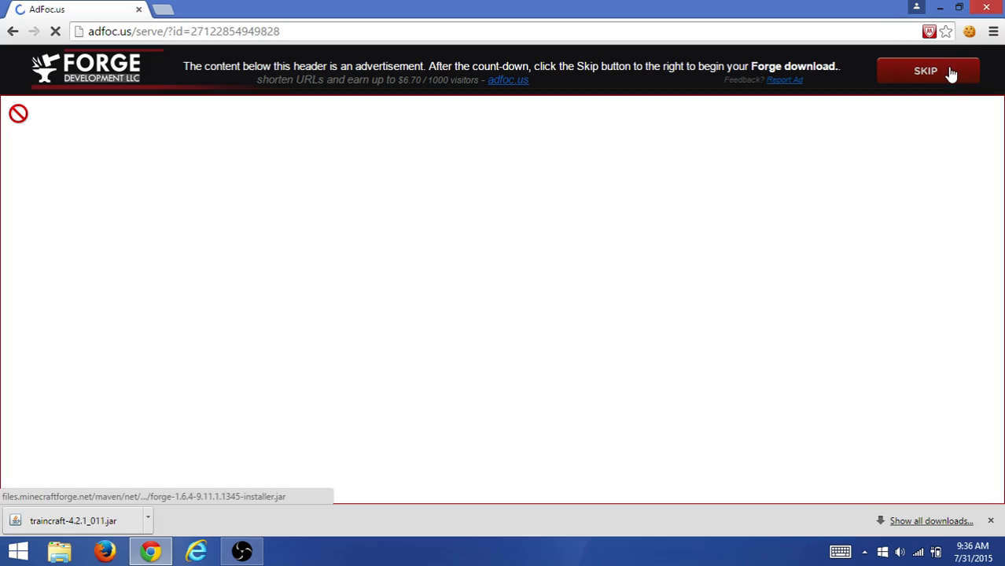
pyautogui.click(926, 69)
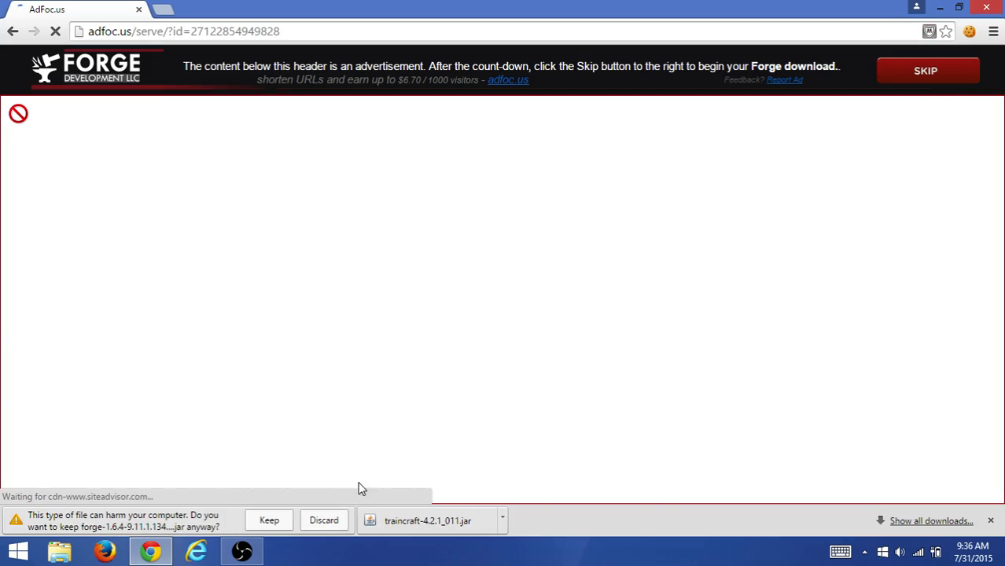
pyautogui.click(268, 519)
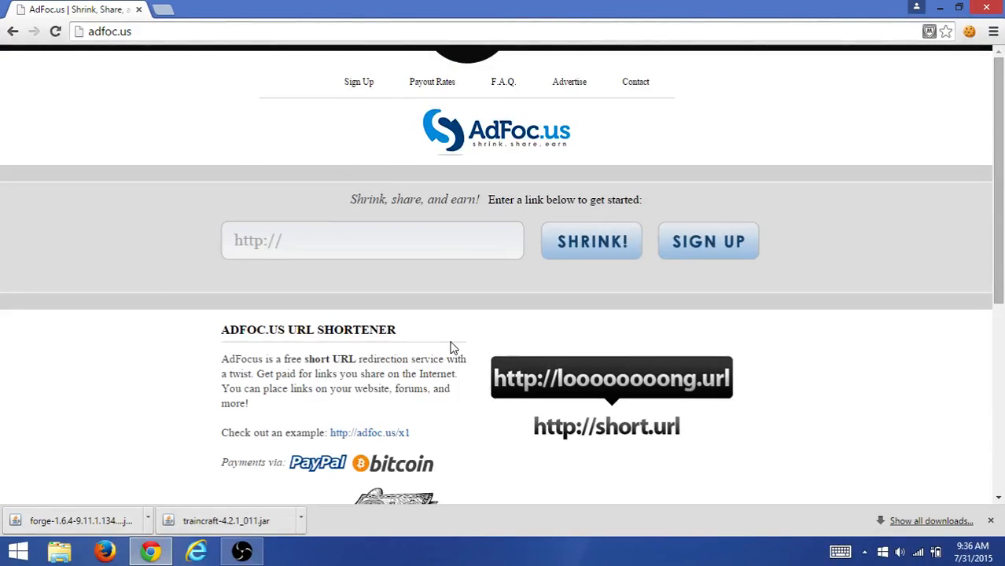
# Scroll the AdFoc.us page while the Forge jar sits in the downloads bar
pyautogui.scroll(-3)
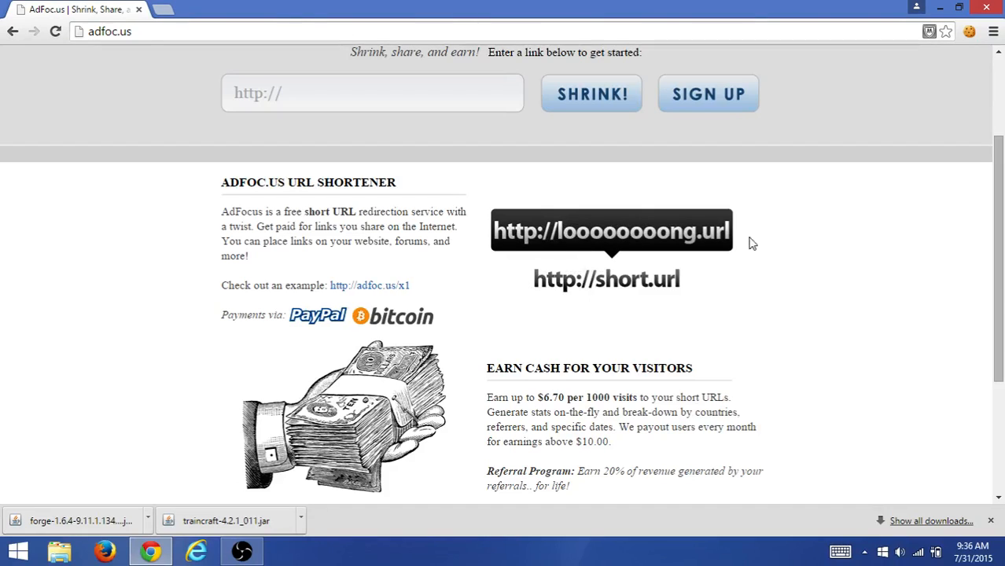
pyautogui.moveTo(599, 337)
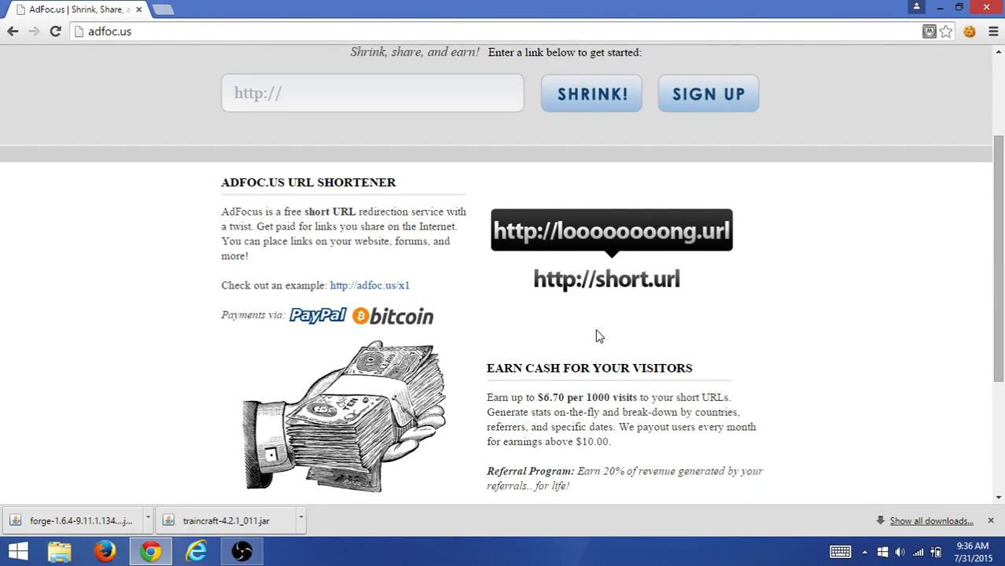
pyautogui.moveTo(403, 390)
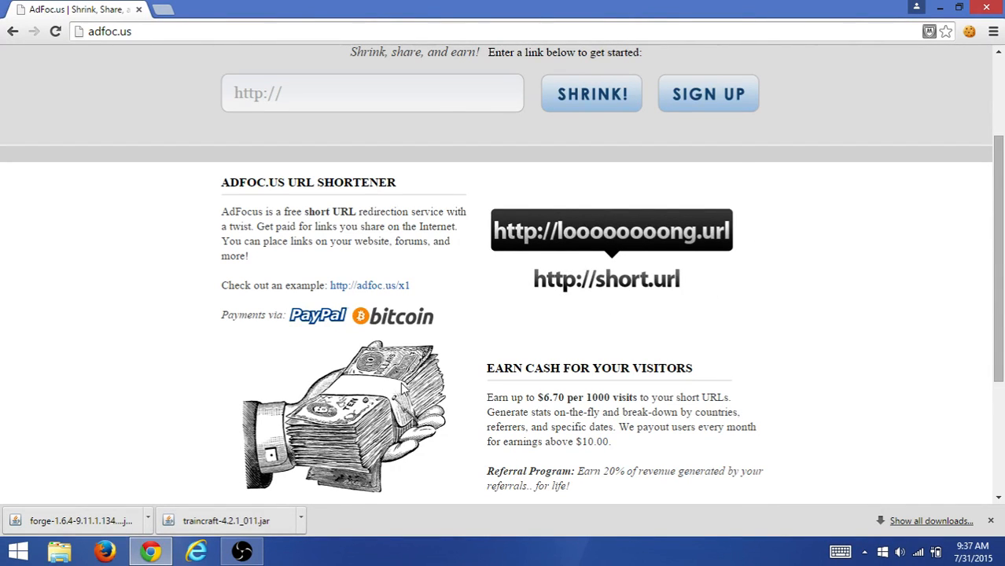
pyautogui.scroll(3)
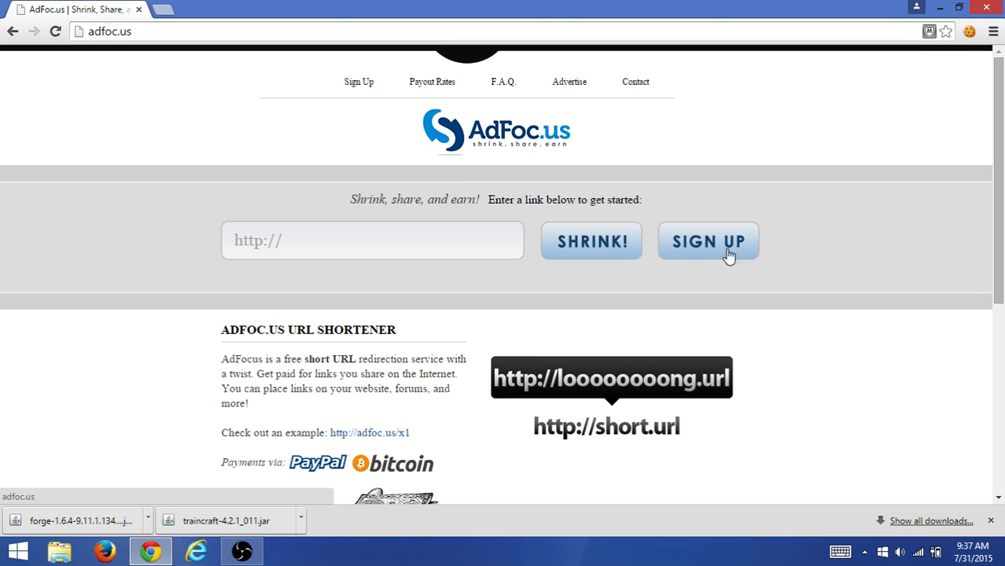
pyautogui.moveTo(166, 326)
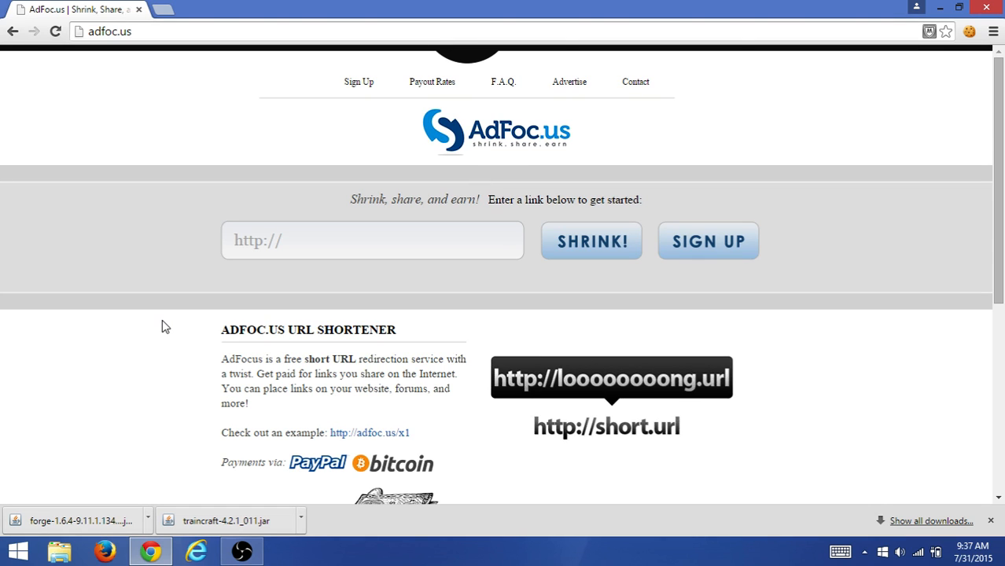
pyautogui.moveTo(343, 290)
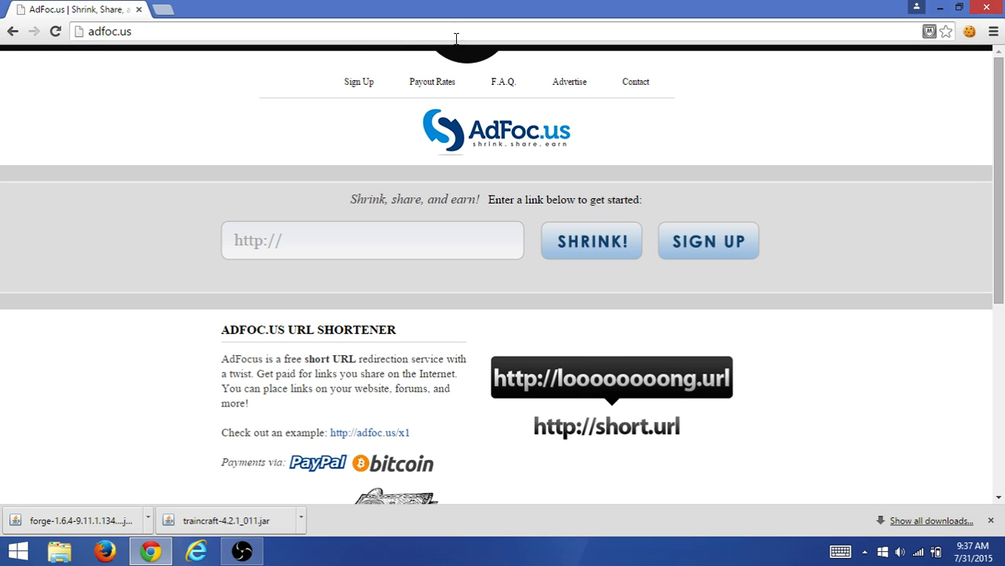
pyautogui.moveTo(478, 227)
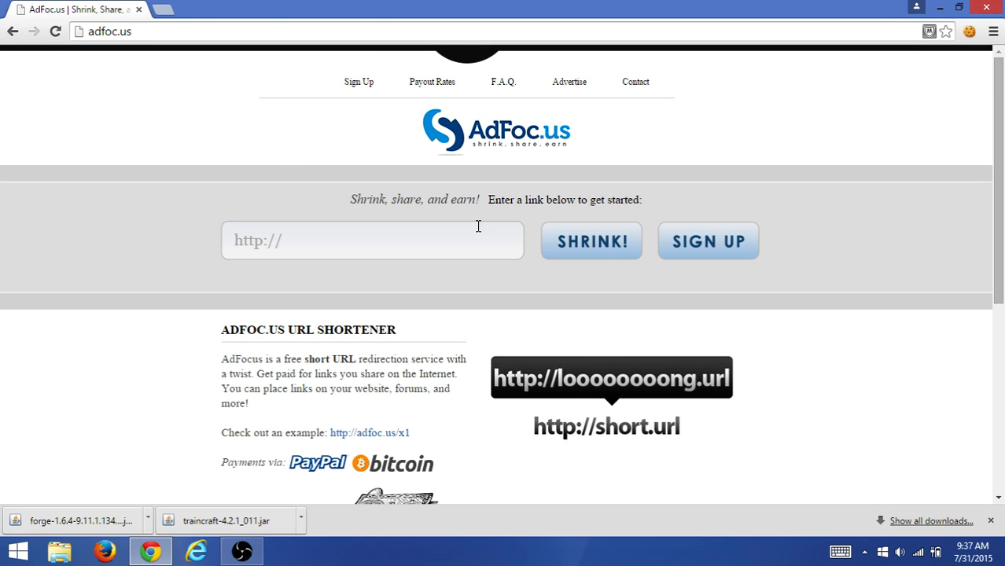
pyautogui.moveTo(286, 53)
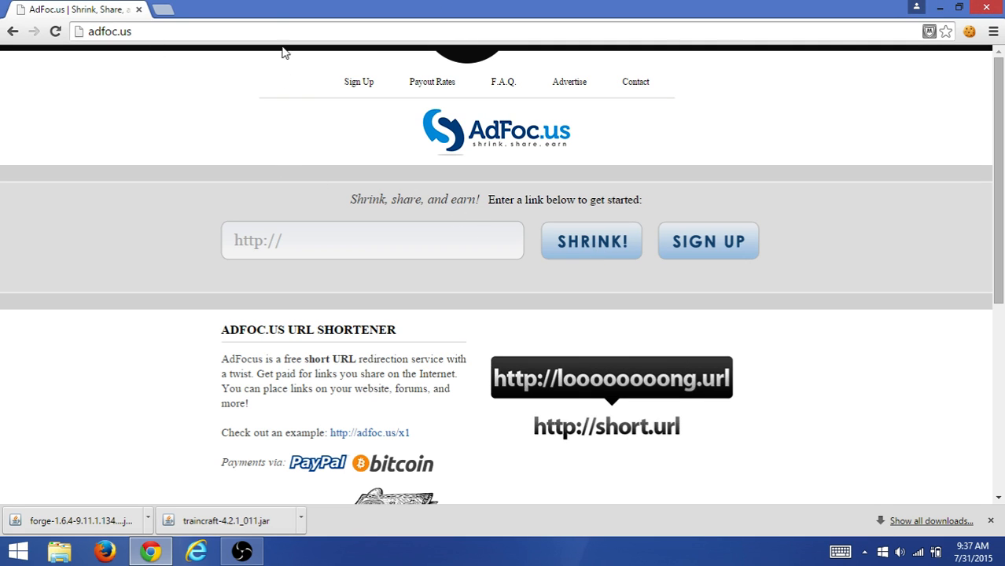
pyautogui.moveTo(99, 501)
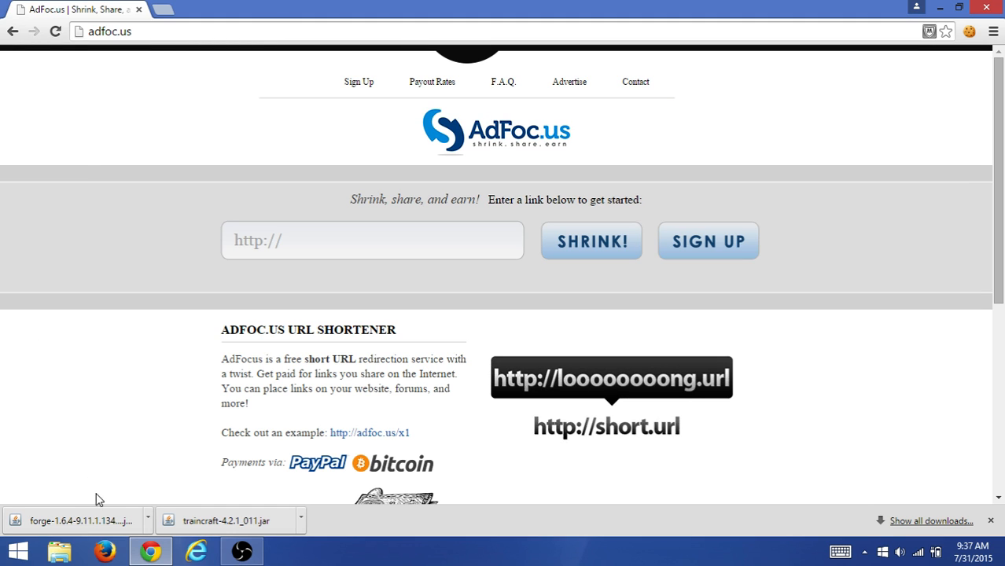
pyautogui.moveTo(78, 521)
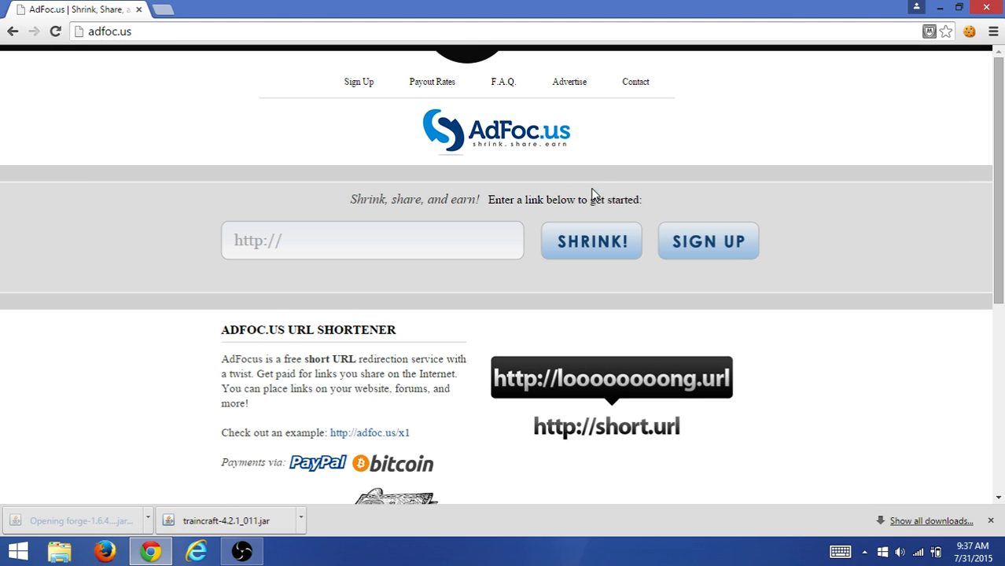
# Run the Forge installer and confirm Install client into the .minecraft folder
pyautogui.click(55, 31)
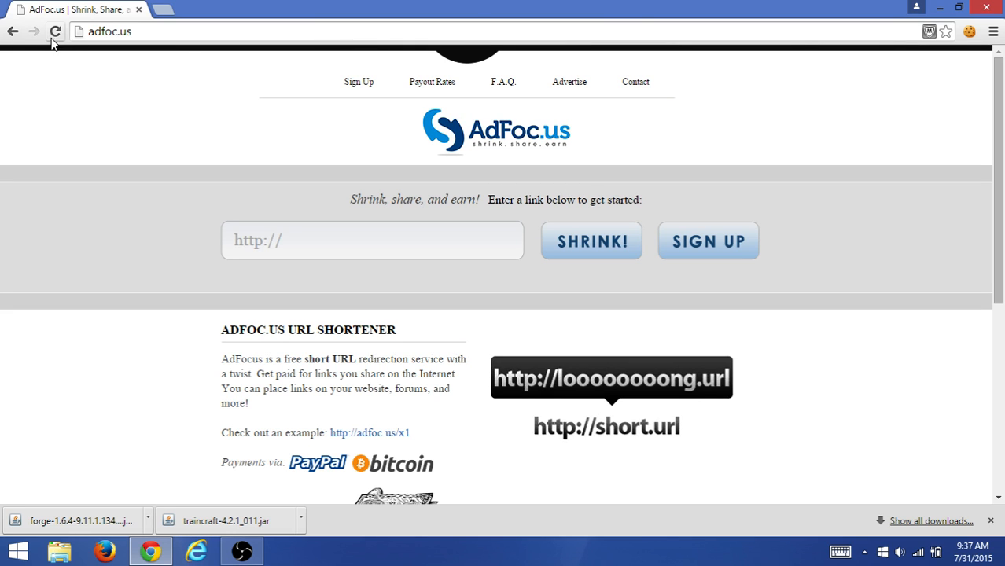
pyautogui.moveTo(456, 55)
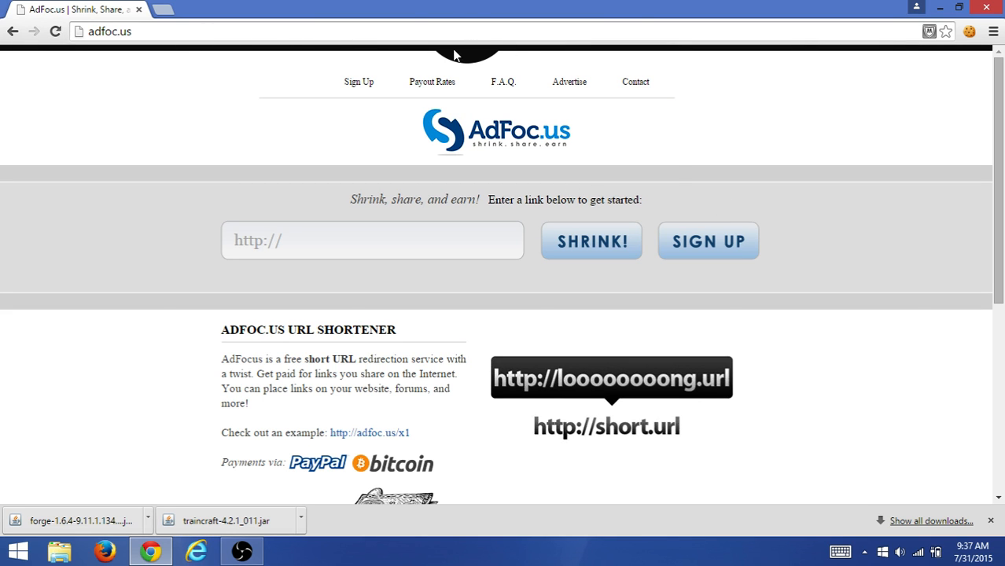
pyautogui.click(286, 550)
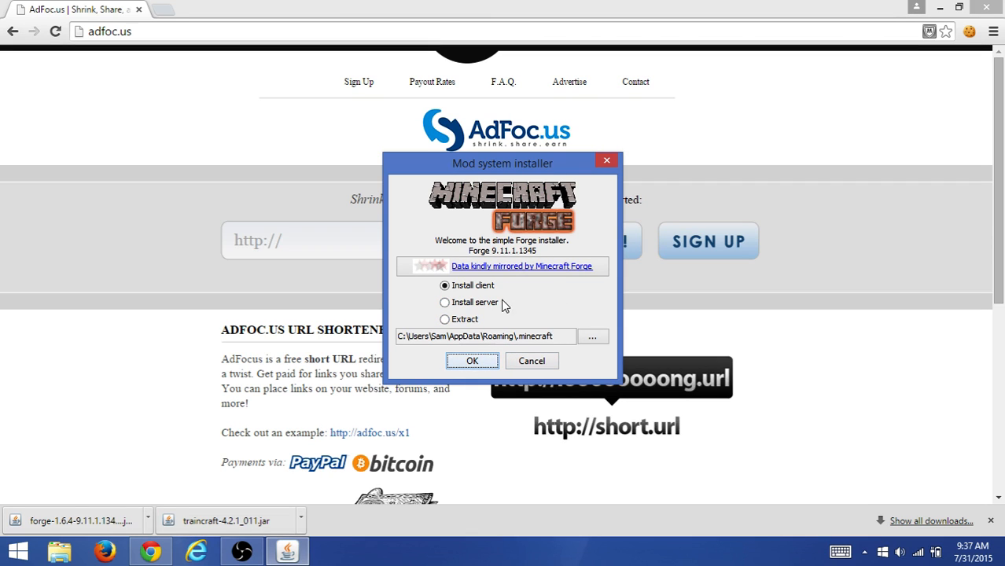
pyautogui.moveTo(478, 393)
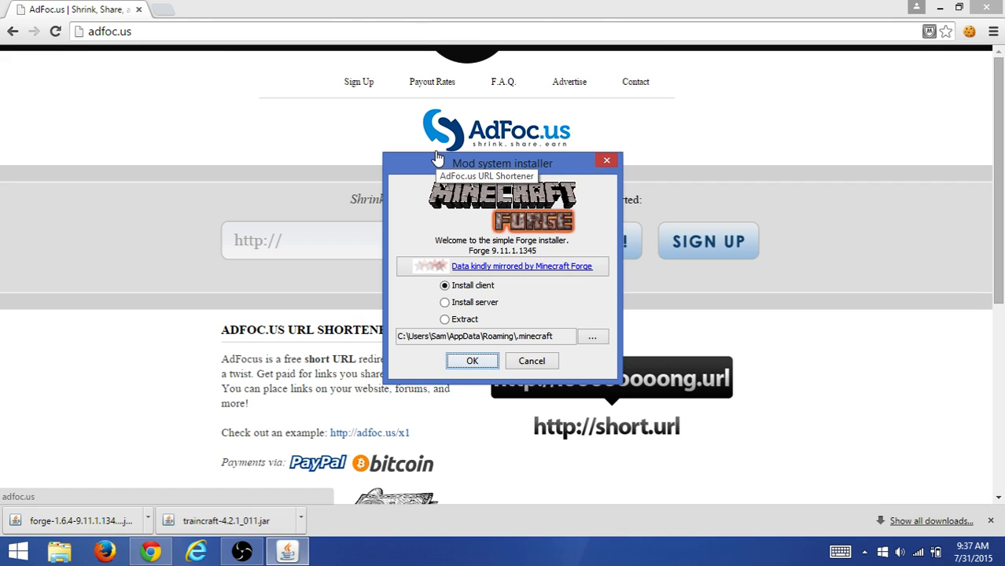
pyautogui.moveTo(595, 76)
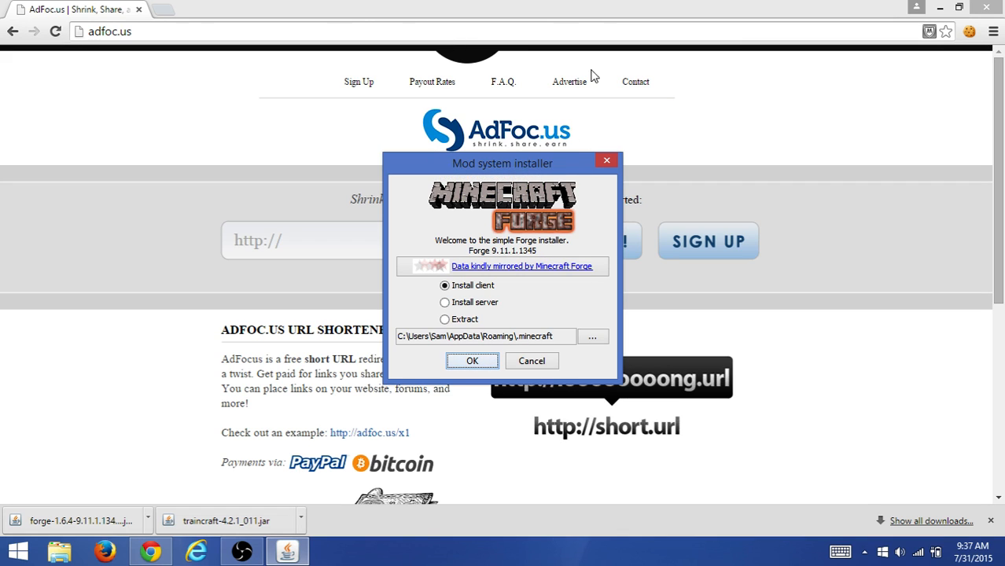
pyautogui.moveTo(507, 175)
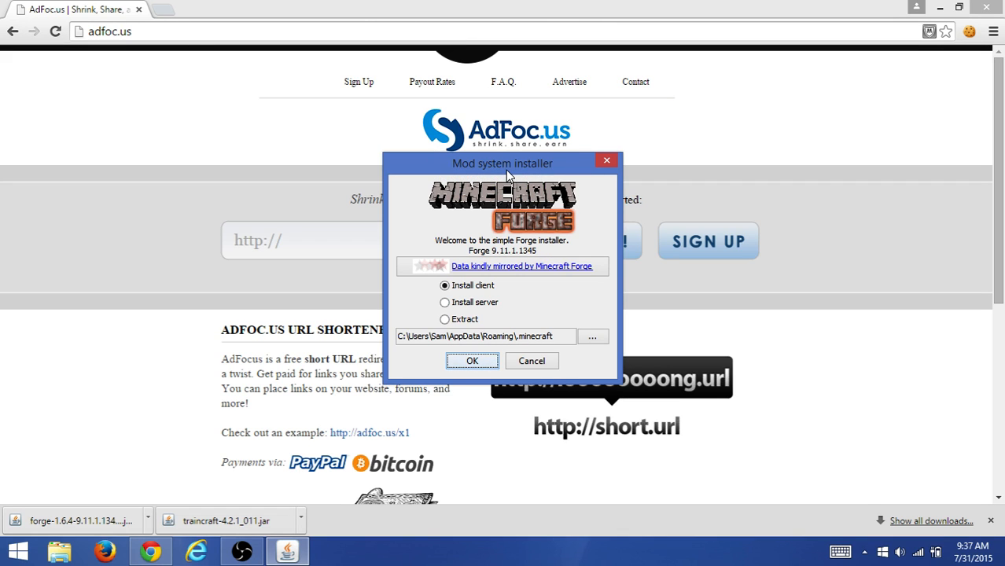
pyautogui.moveTo(527, 203)
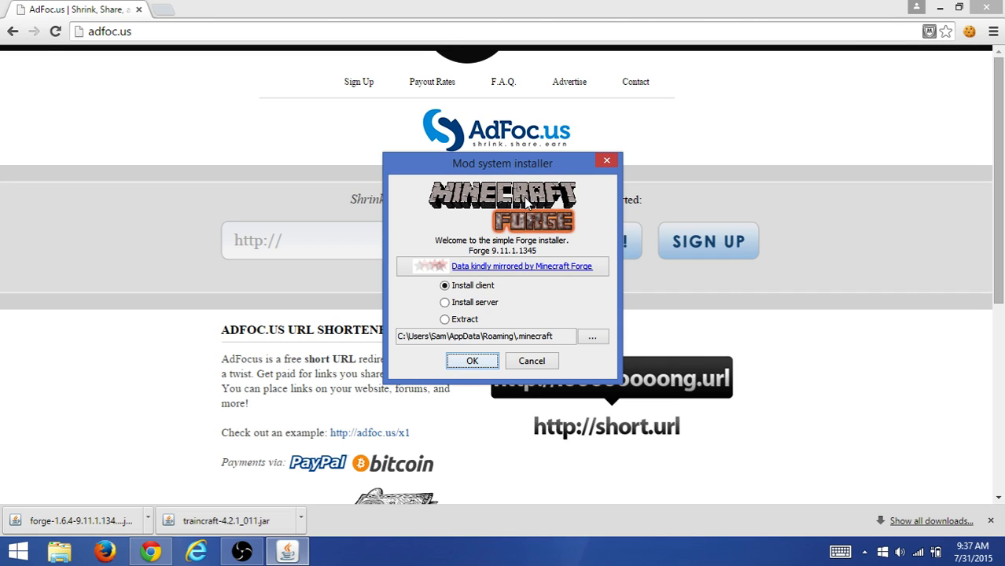
pyautogui.moveTo(532, 176)
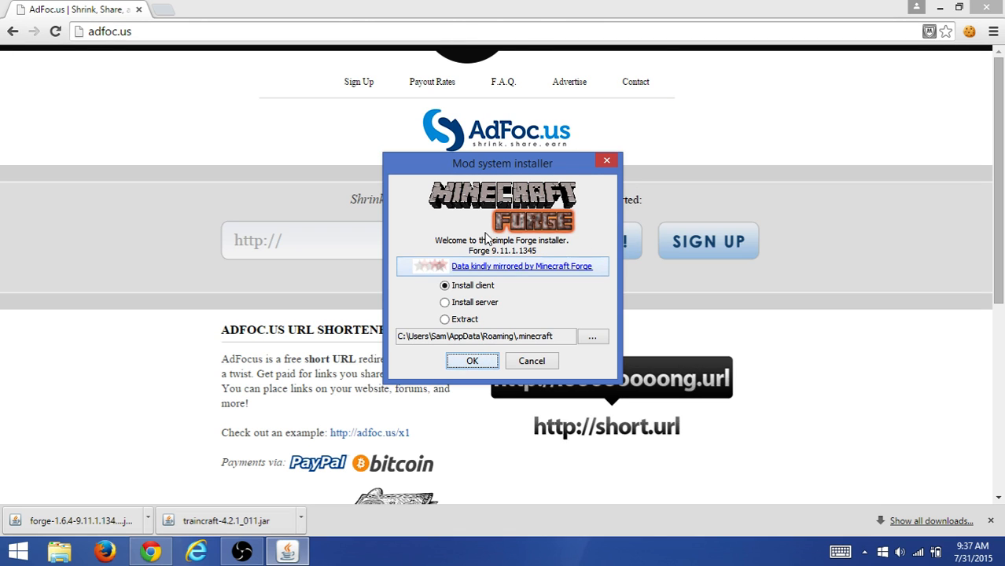
pyautogui.moveTo(453, 277)
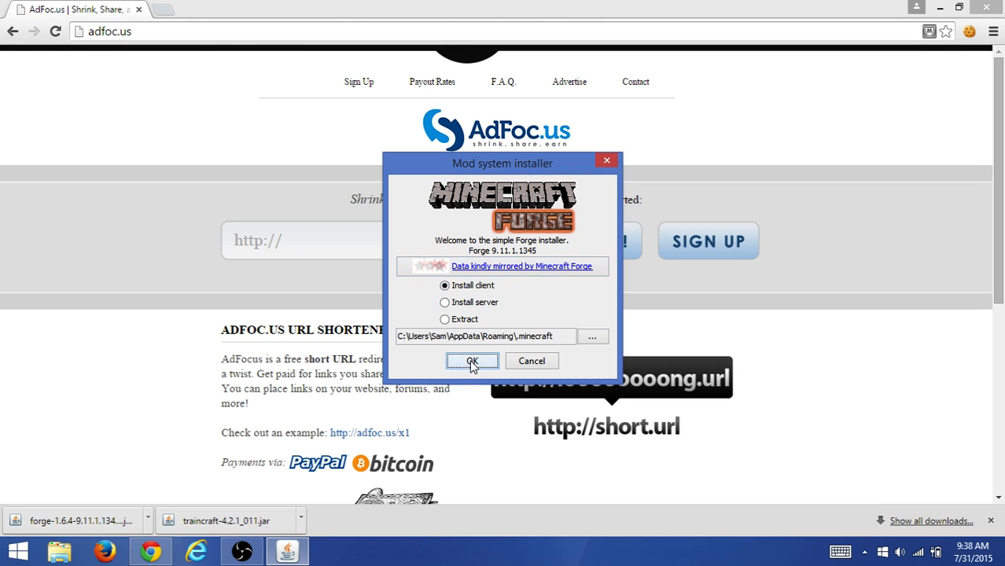
pyautogui.click(472, 360)
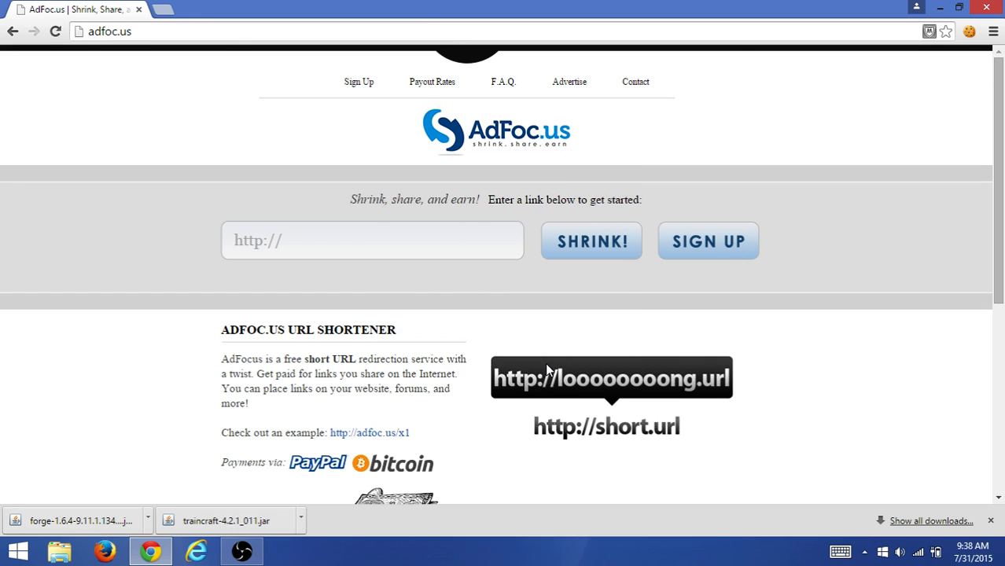
pyautogui.moveTo(563, 297)
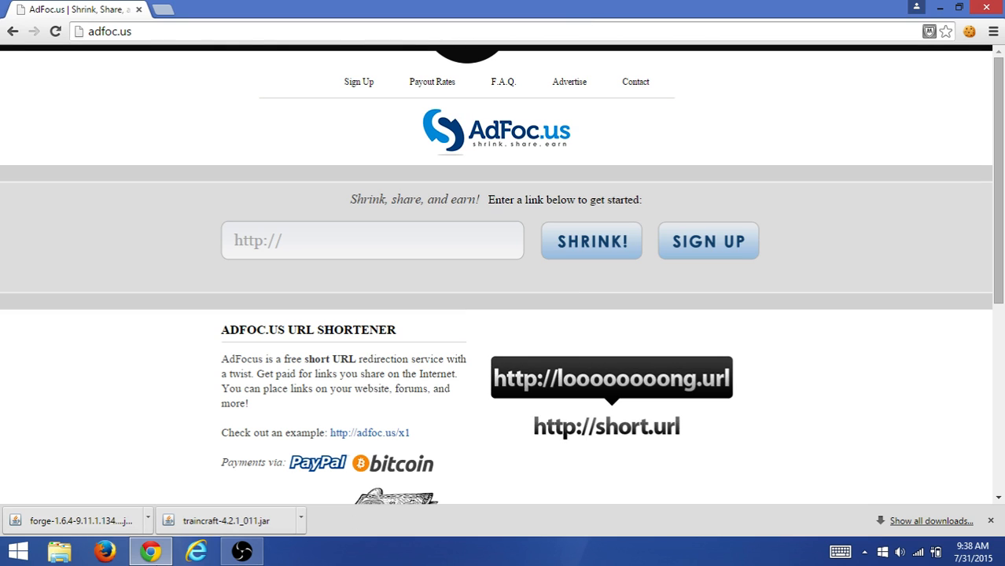
pyautogui.moveTo(72, 447)
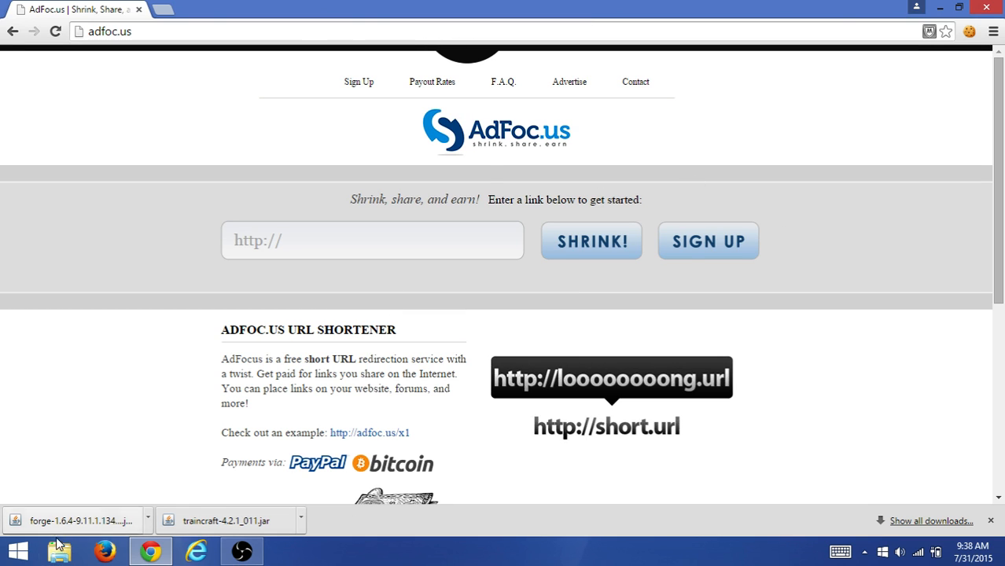
pyautogui.moveTo(941, 6)
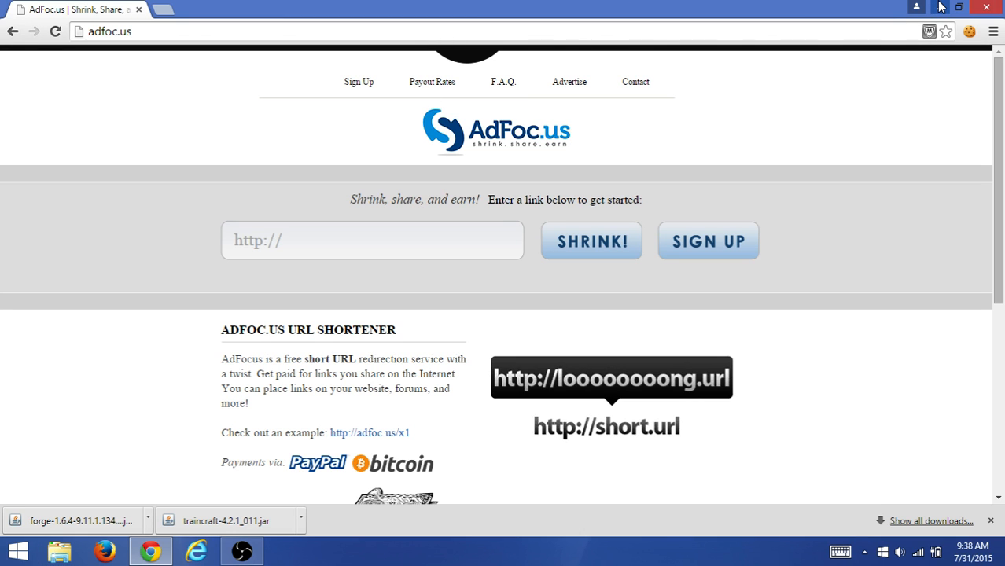
# Minimize Chrome and OBS so the desktop with its shortcuts is visible
pyautogui.click(242, 551)
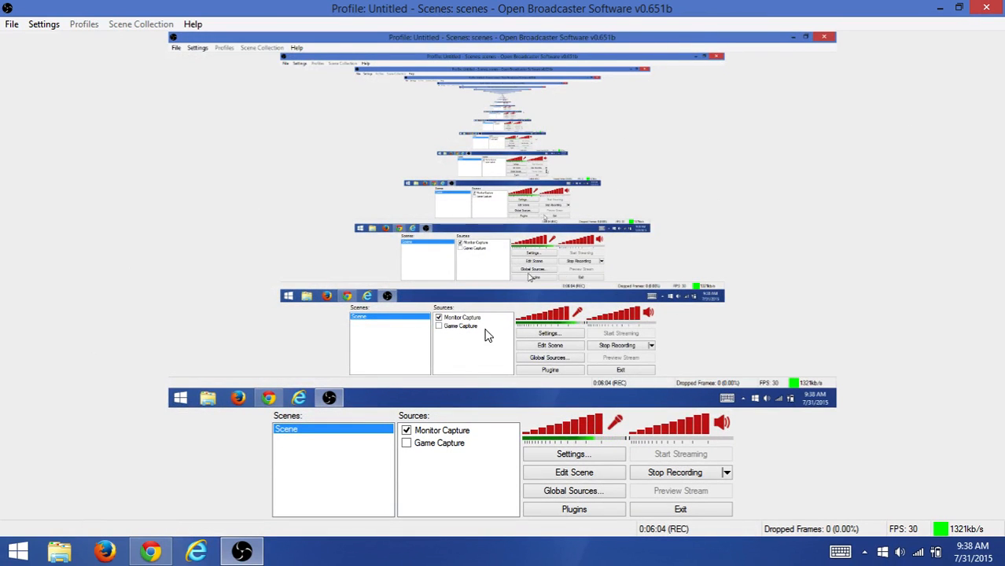
pyautogui.moveTo(810, 457)
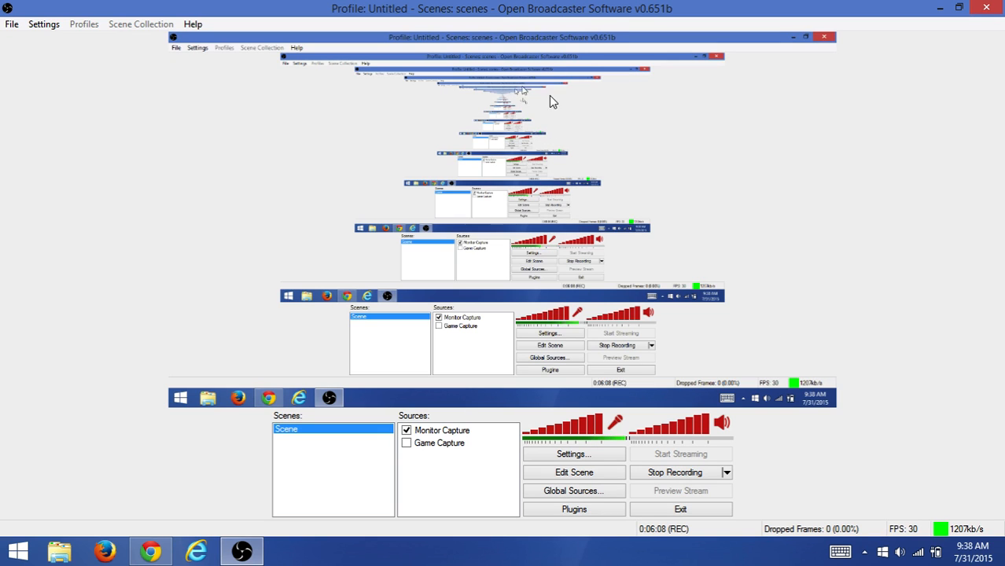
pyautogui.moveTo(673, 258)
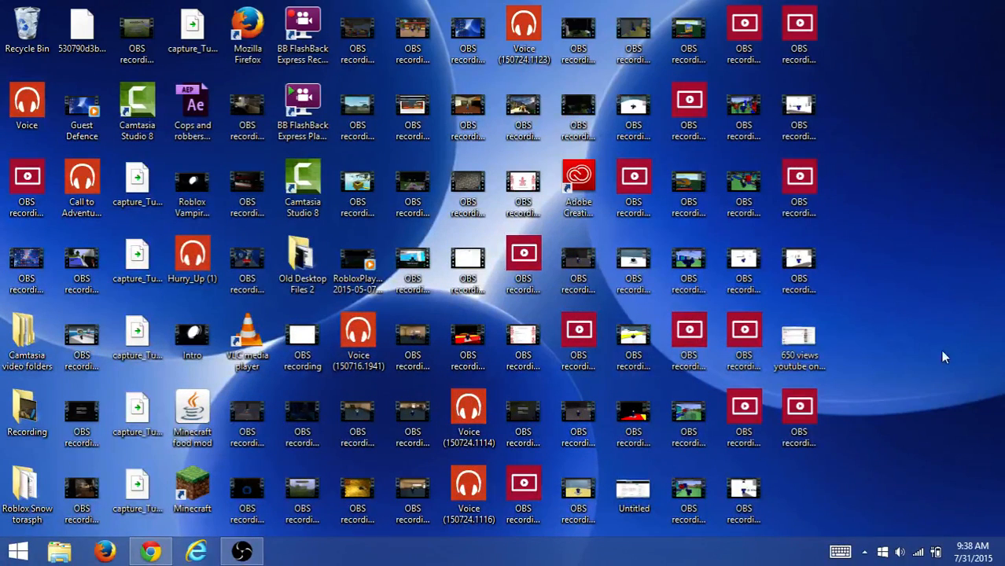
pyautogui.moveTo(799, 415)
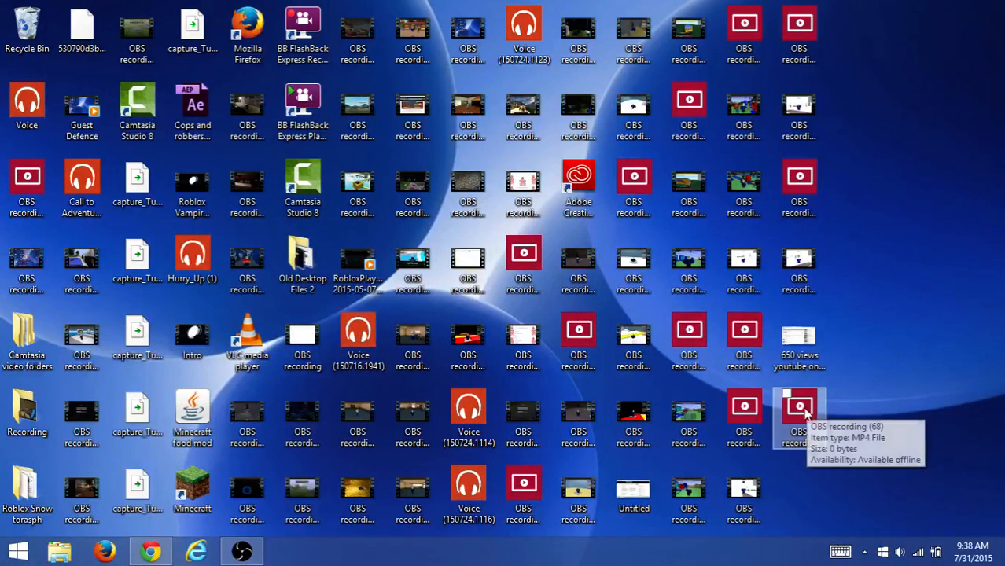
pyautogui.moveTo(794, 410)
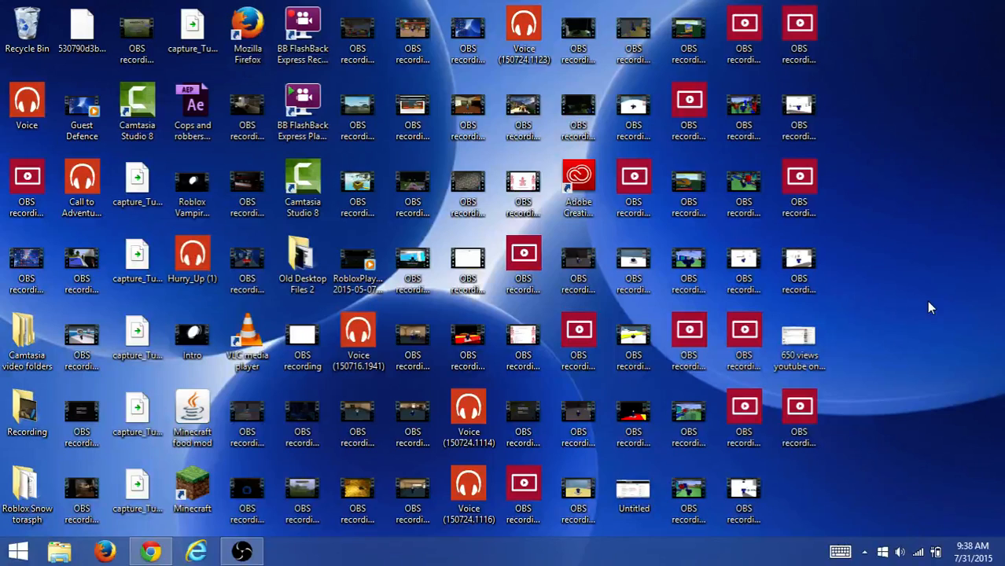
pyautogui.moveTo(261, 392)
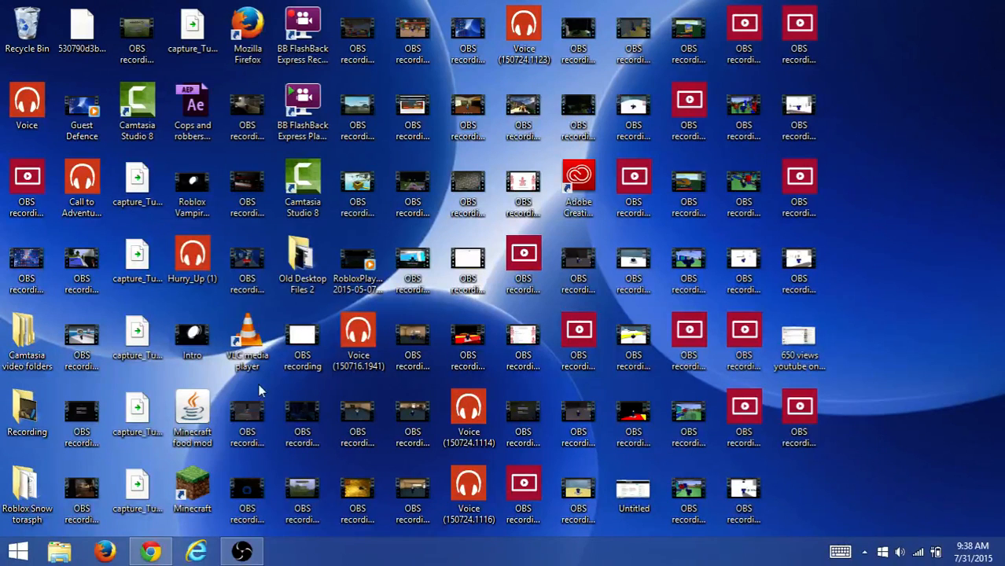
pyautogui.click(192, 488)
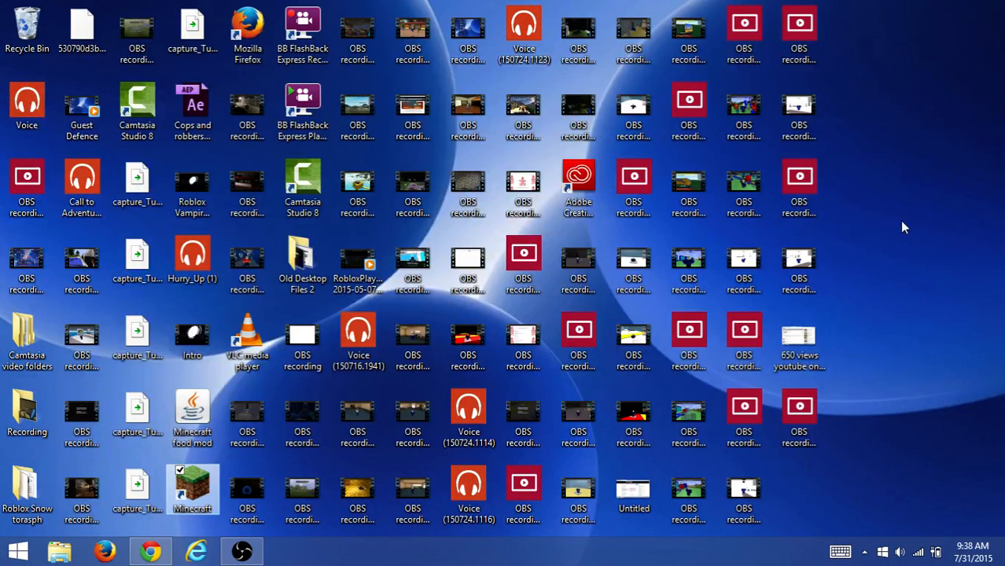
# Start the Minecraft launcher and open the current profile's .minecraft game directory via Edit Profile > Open Game Dir
pyautogui.doubleClick(192, 486)
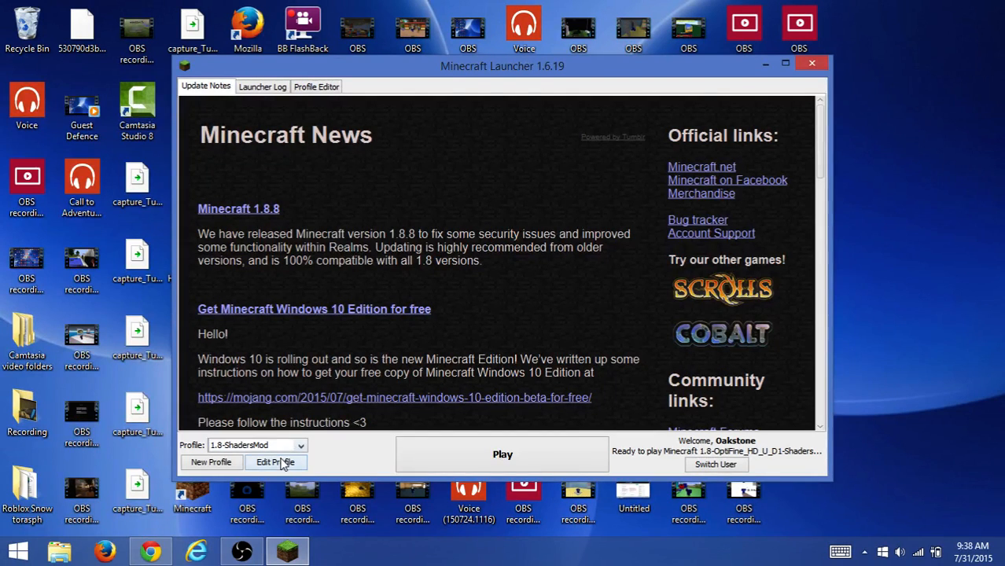
pyautogui.click(275, 462)
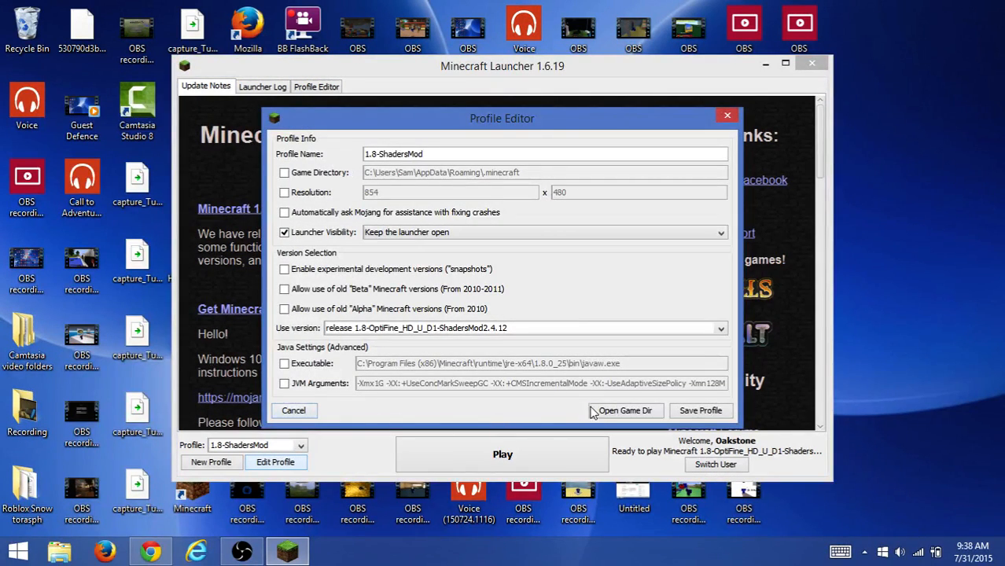
pyautogui.click(626, 411)
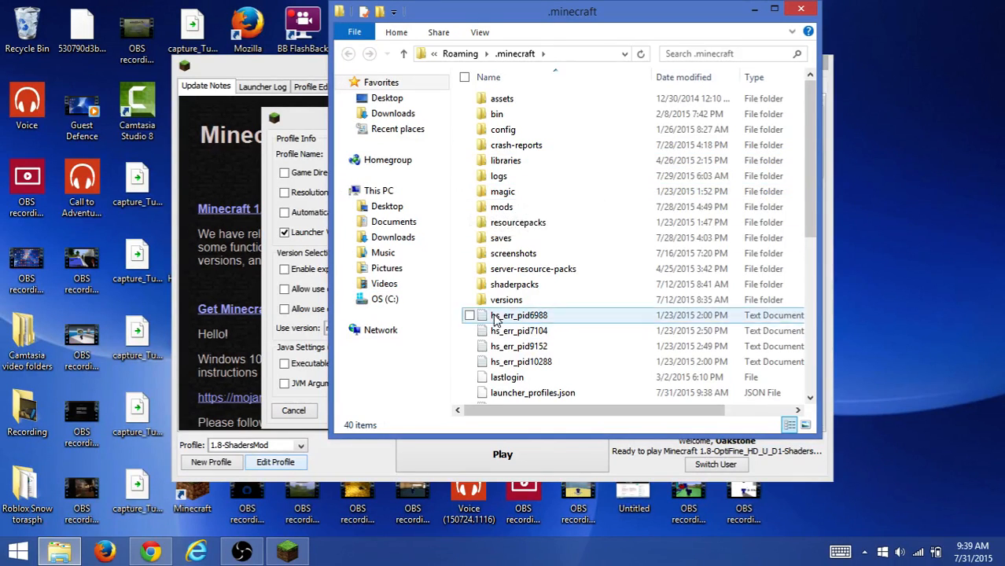
pyautogui.moveTo(532, 207)
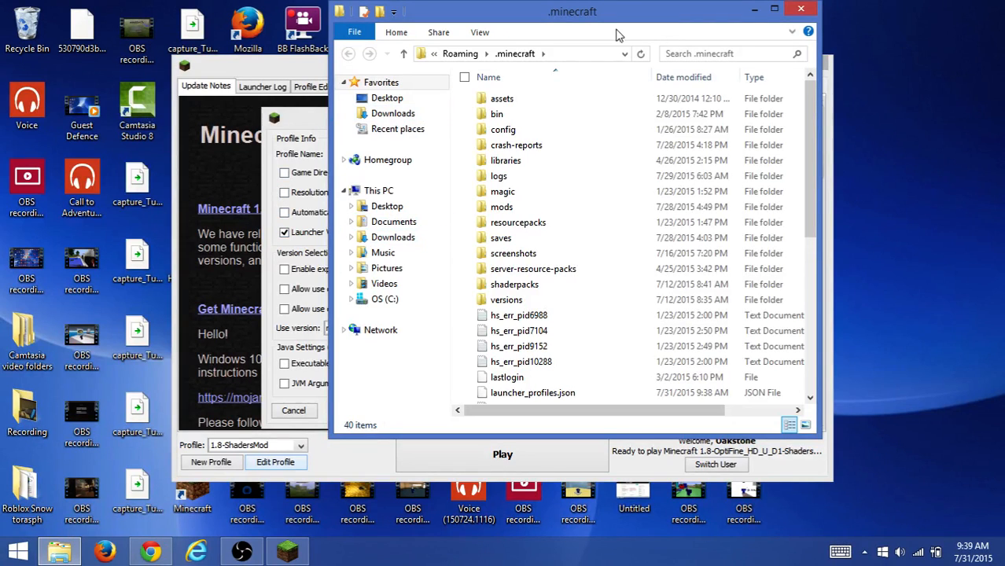
# Open the mods folder and drag traincraft-4.2.1_011.jar from Chrome's download bar into it
pyautogui.click(503, 208)
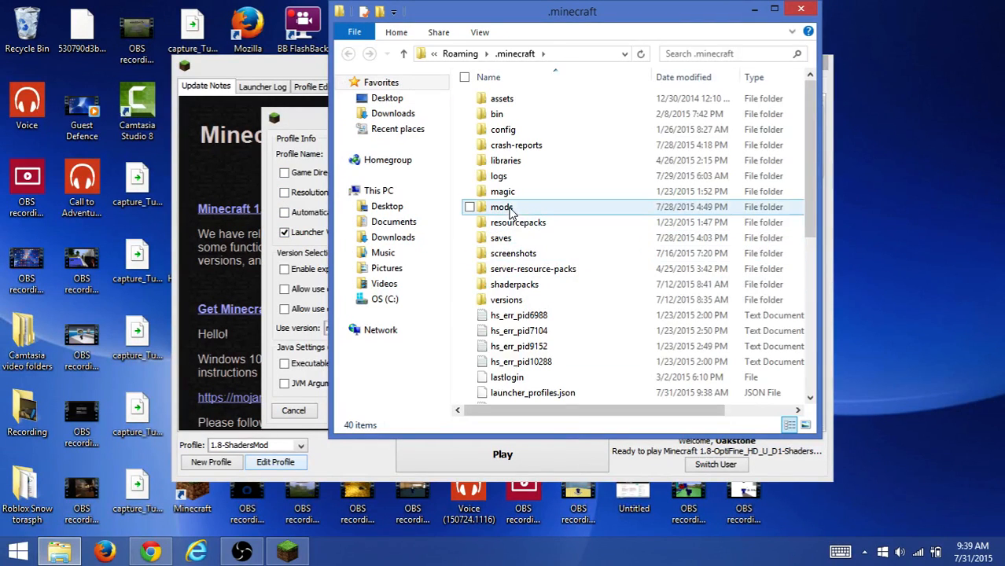
pyautogui.doubleClick(502, 207)
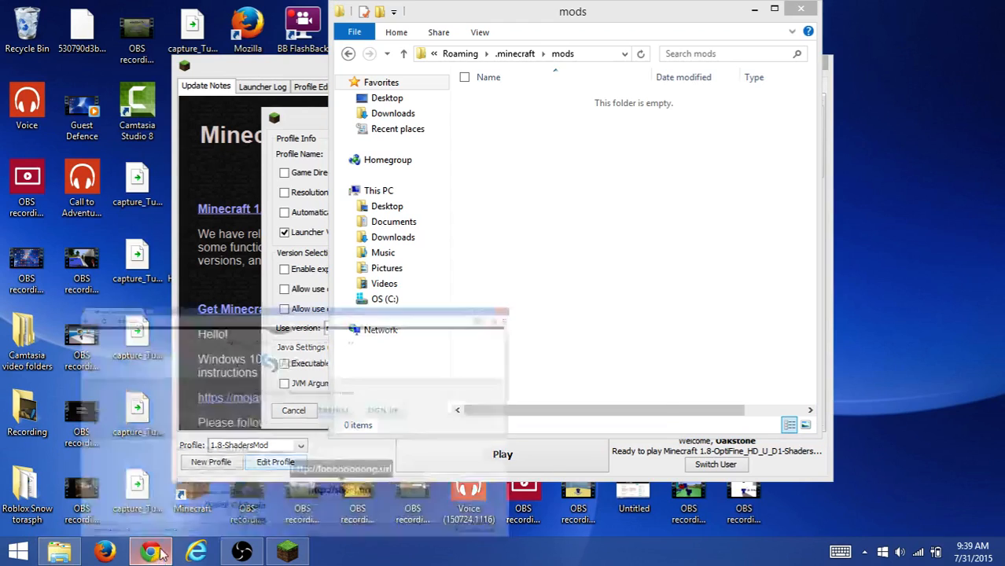
pyautogui.click(151, 551)
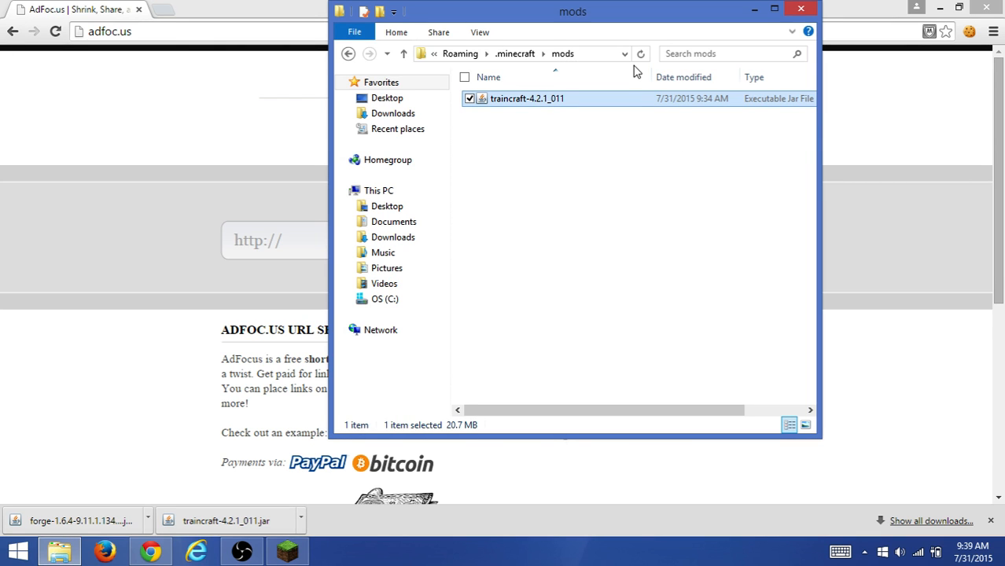
pyautogui.moveTo(680, 101)
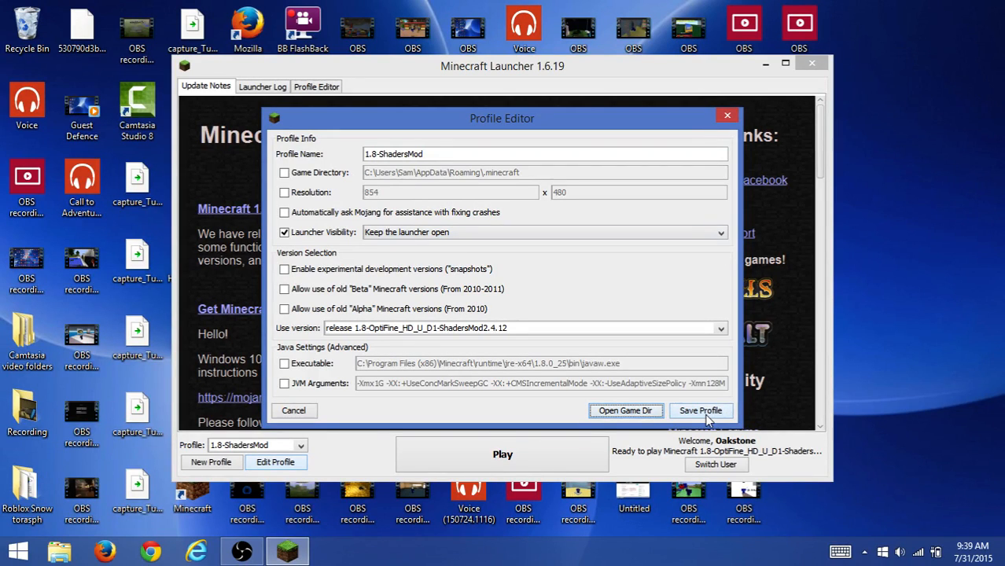
pyautogui.moveTo(727, 117)
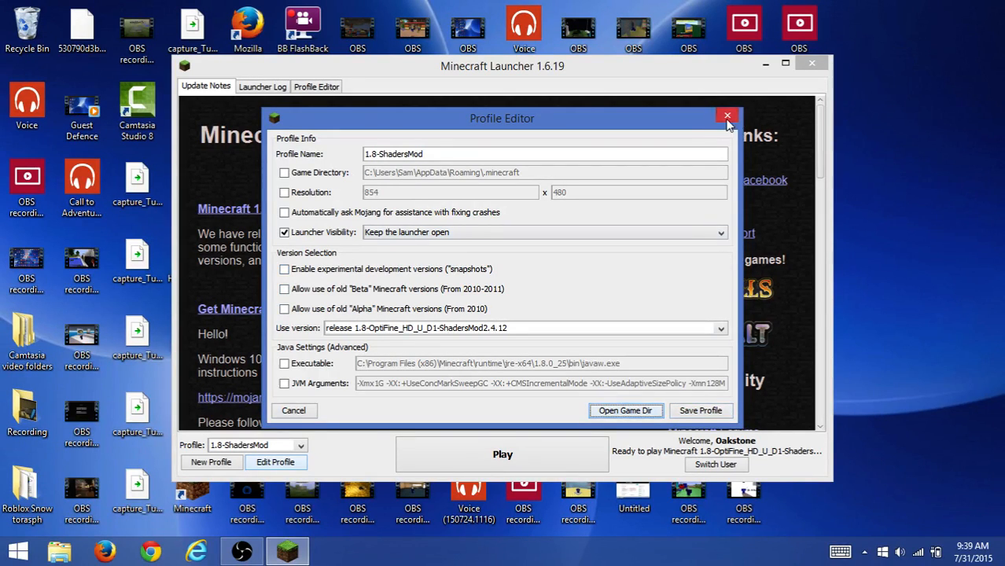
# Close the Profile Editor to return to the launcher's news screen with 1.8-ShadersMod selected
pyautogui.click(726, 117)
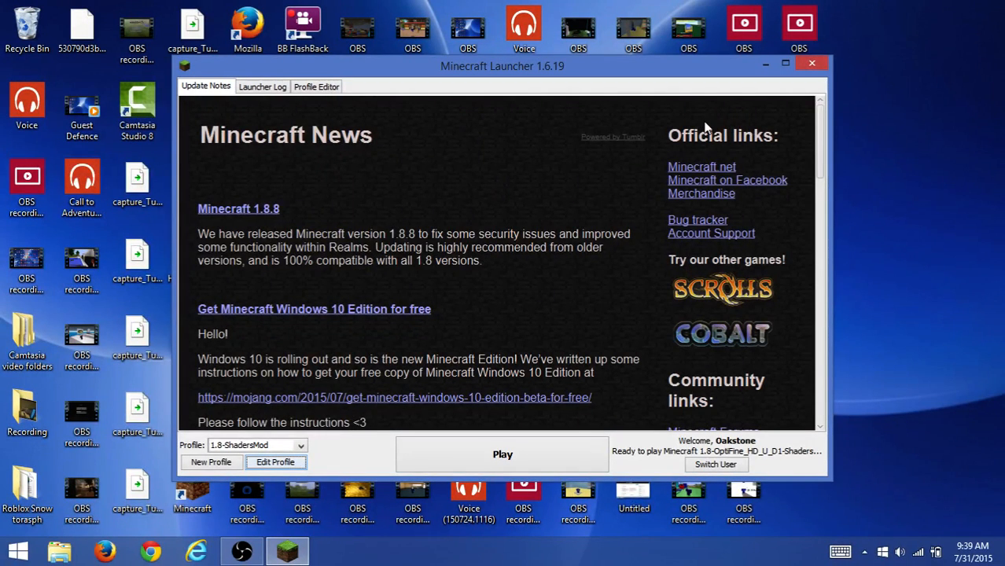
pyautogui.moveTo(641, 286)
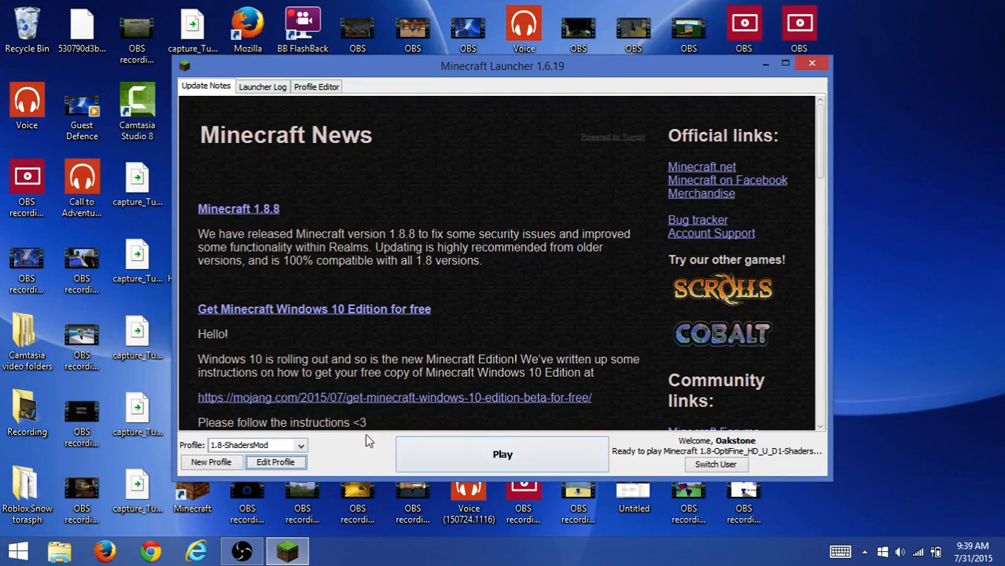
pyautogui.moveTo(574, 208)
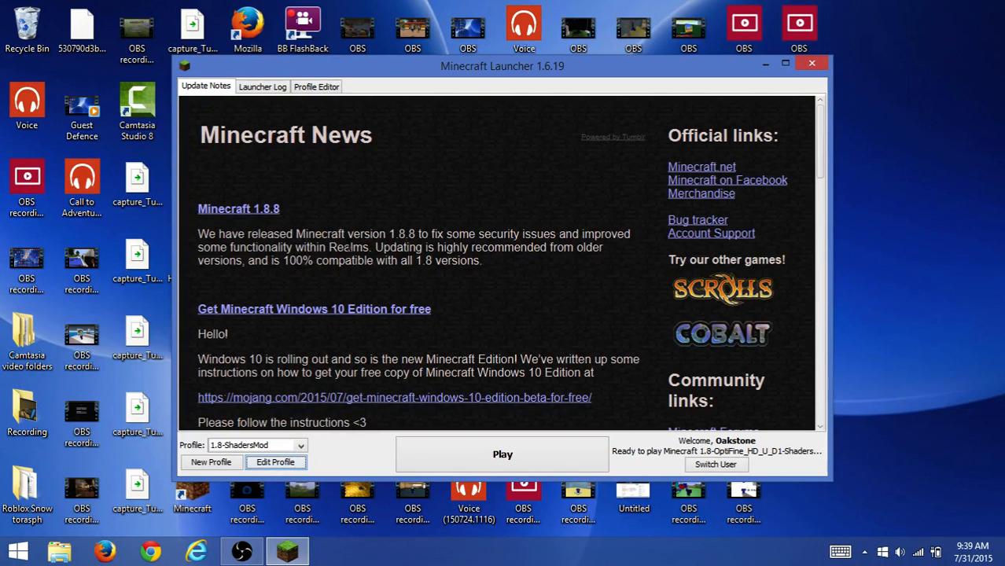
pyautogui.moveTo(386, 224)
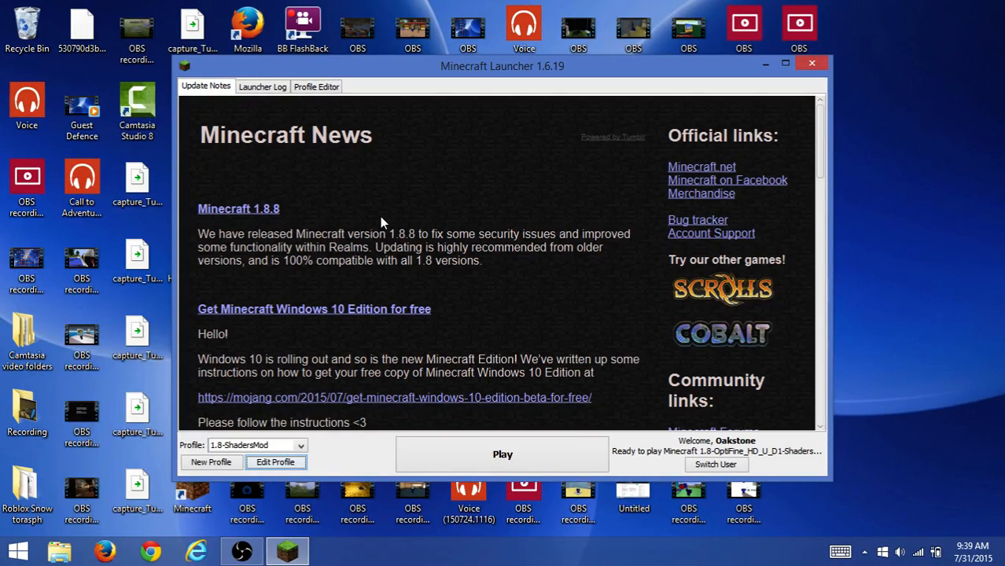
pyautogui.moveTo(476, 192)
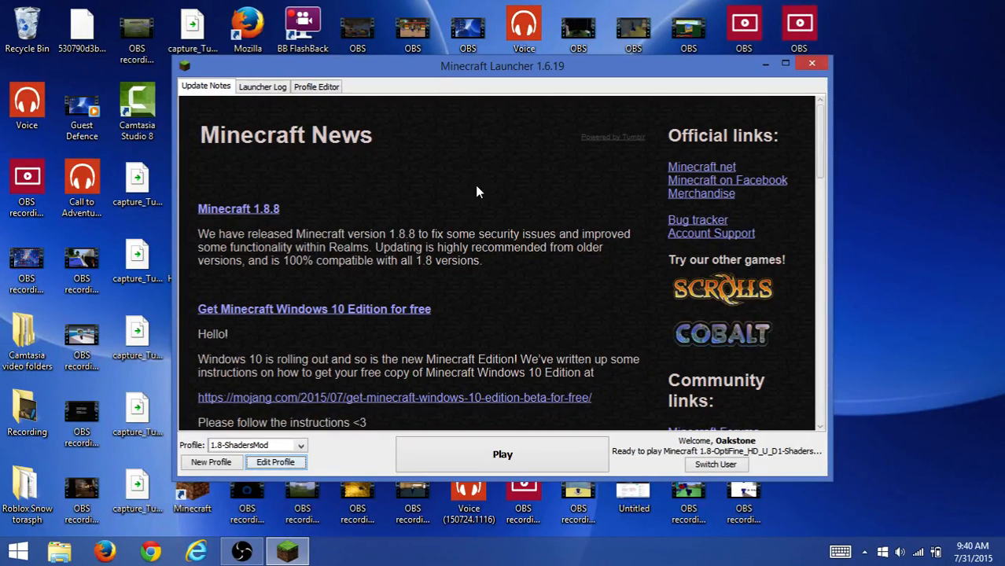
pyautogui.moveTo(486, 148)
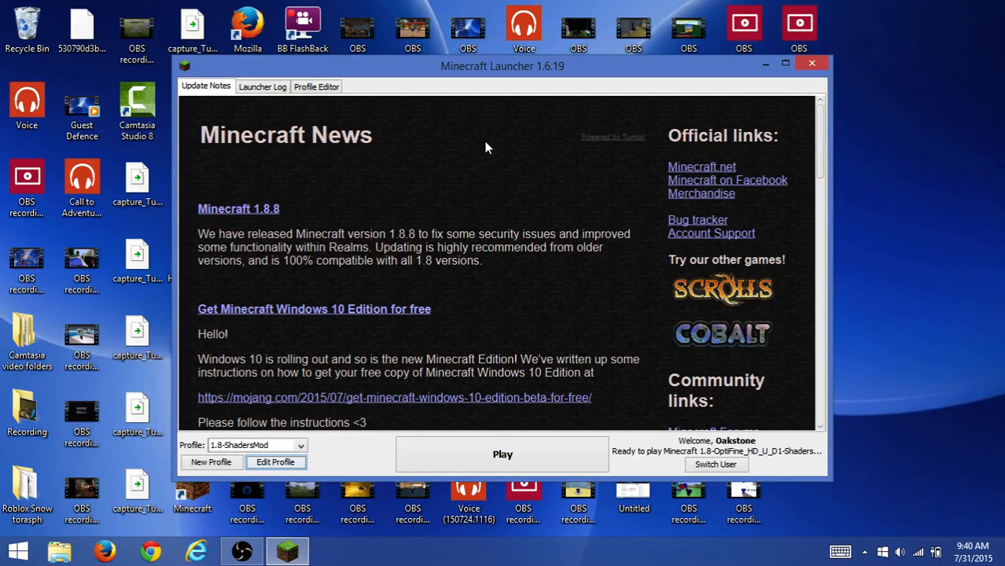
pyautogui.moveTo(349, 229)
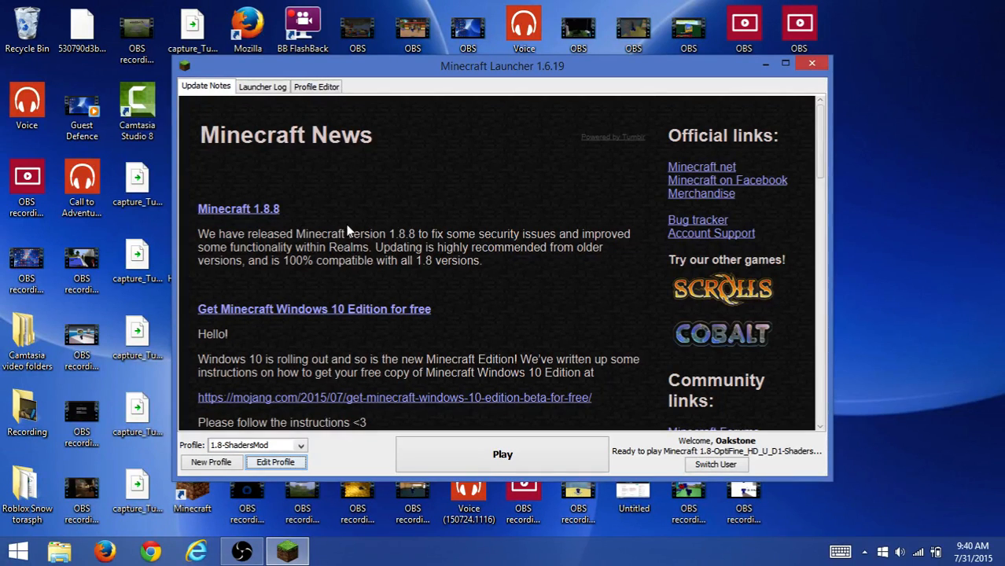
pyautogui.moveTo(680, 66)
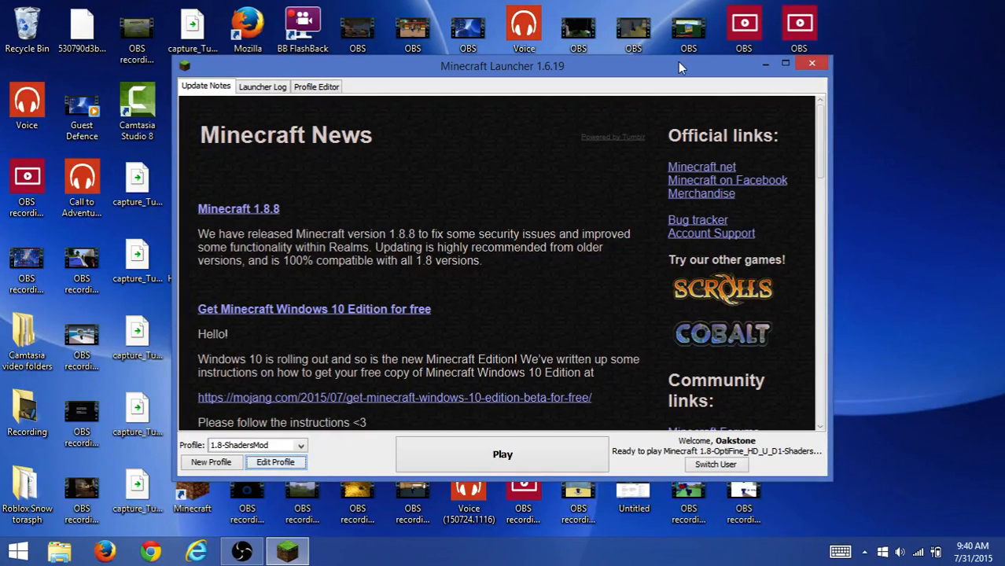
pyautogui.moveTo(629, 135)
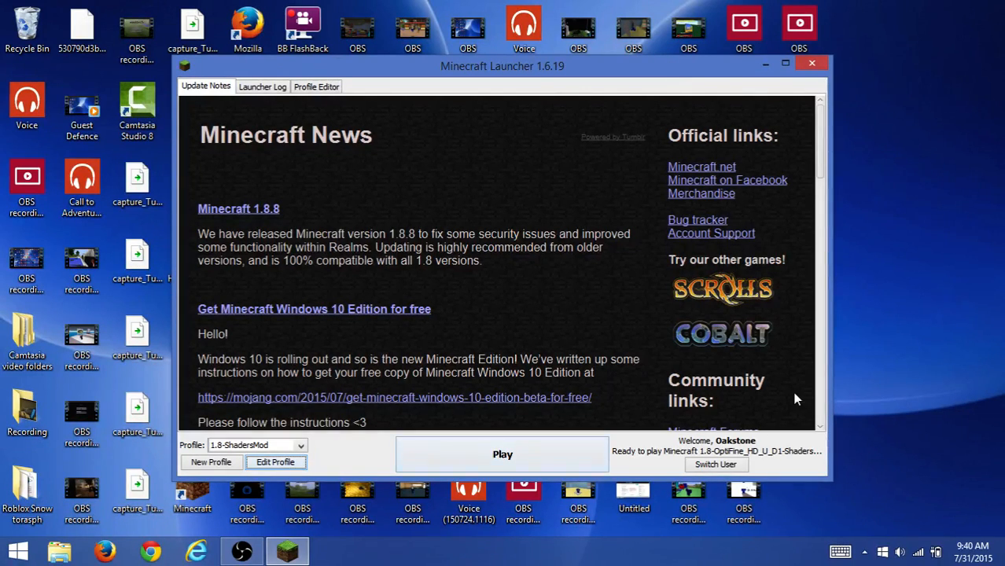
pyautogui.moveTo(859, 101)
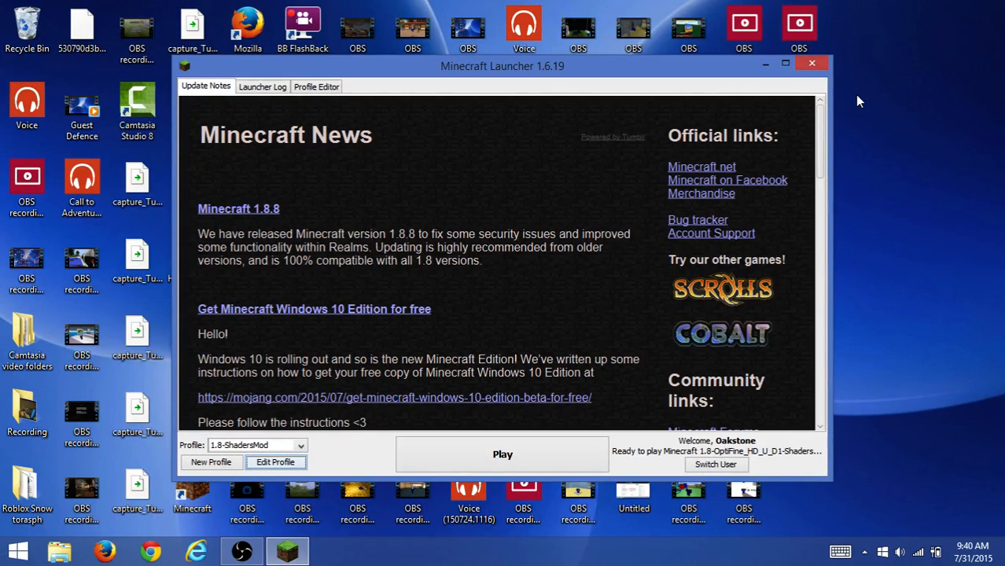